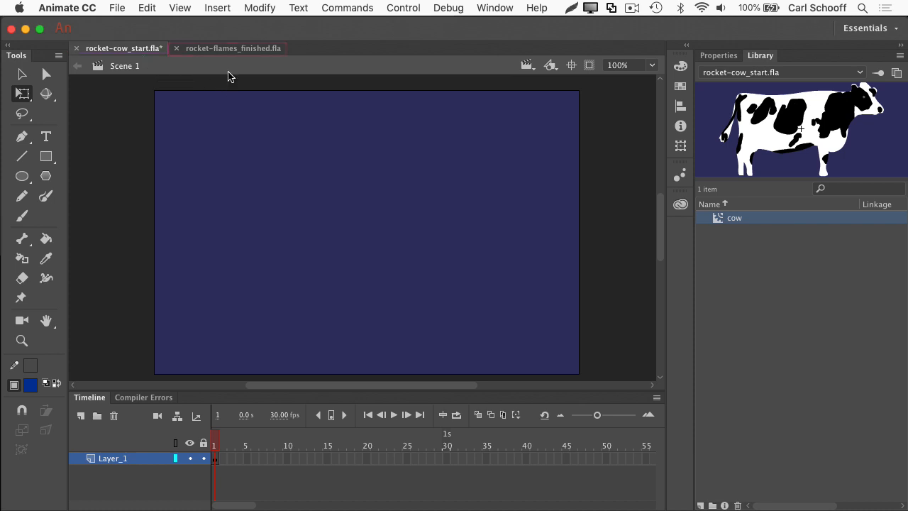
- Preview the finished rocket-flames file, then place a cow instance left of the stage
left_click(233, 49)
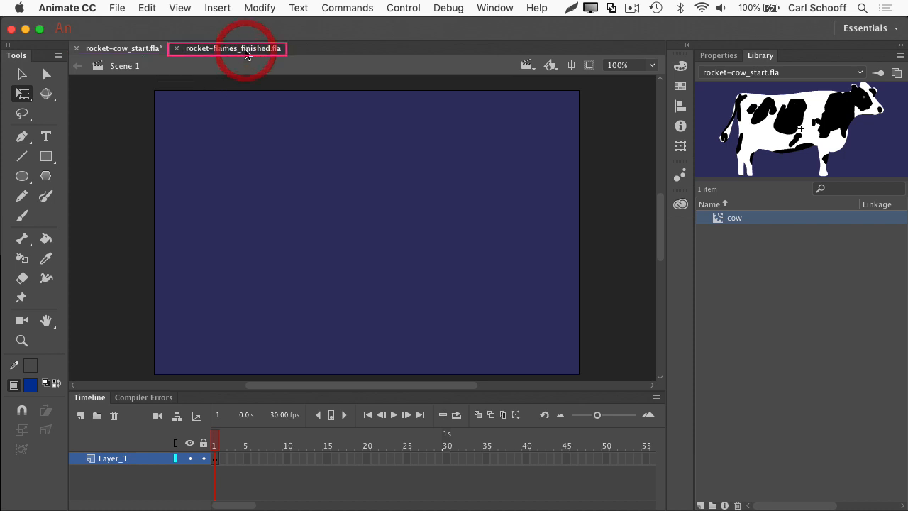
left_click(228, 48)
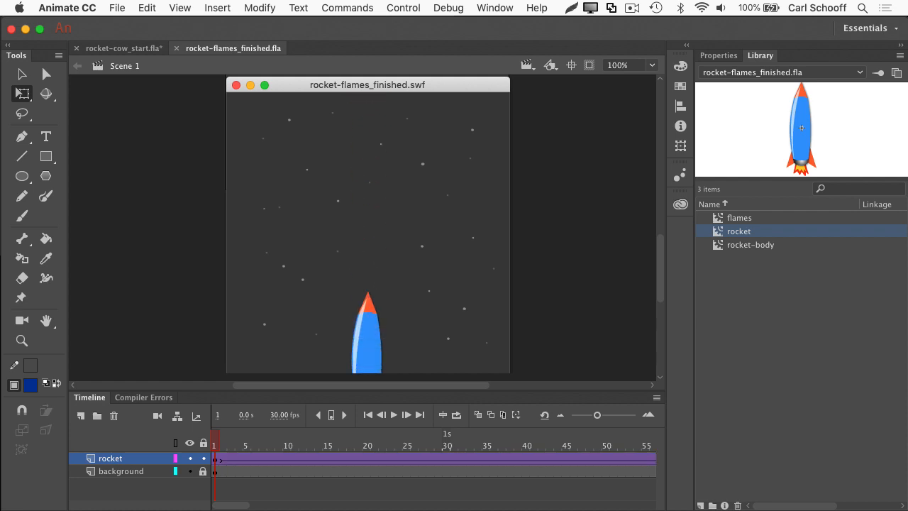
left_click(123, 48)
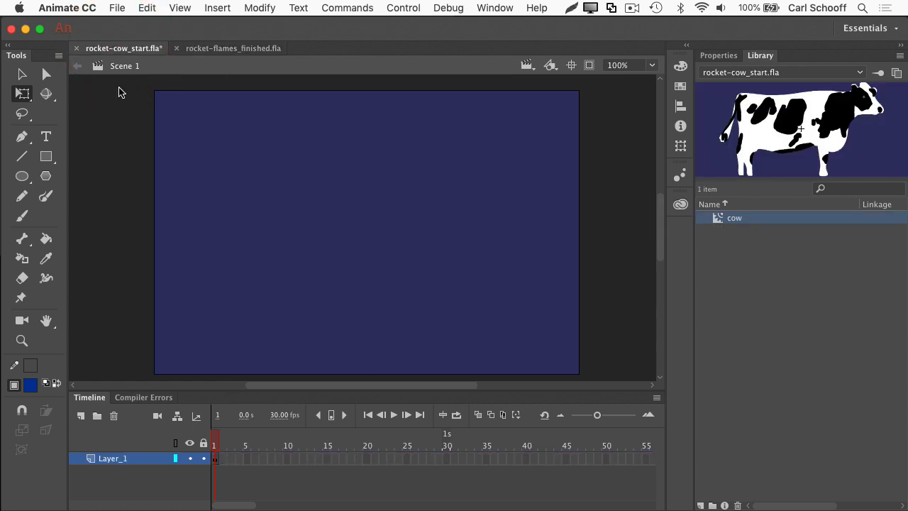
mouse_move(137, 242)
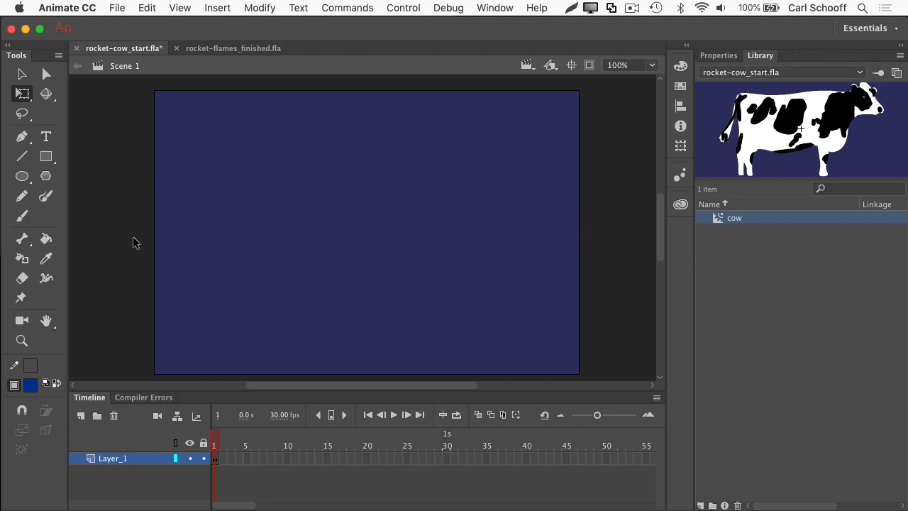
mouse_move(596, 237)
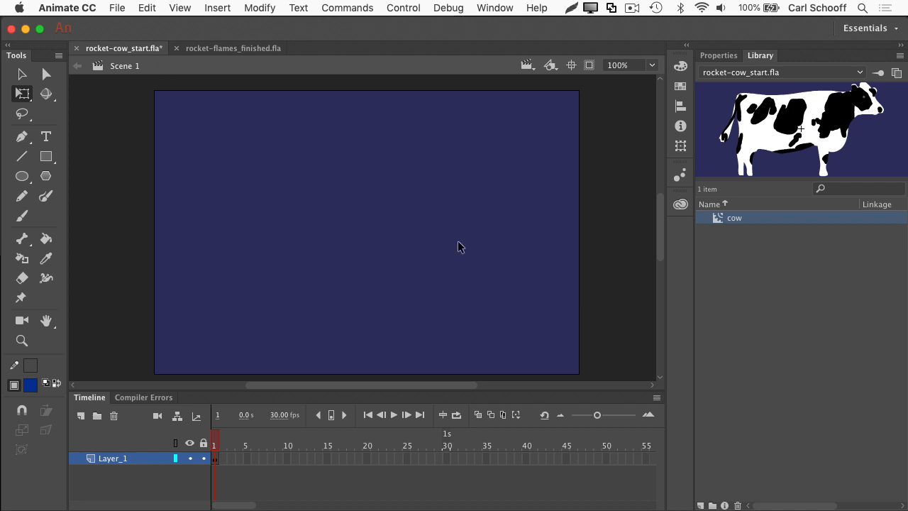
mouse_move(757, 158)
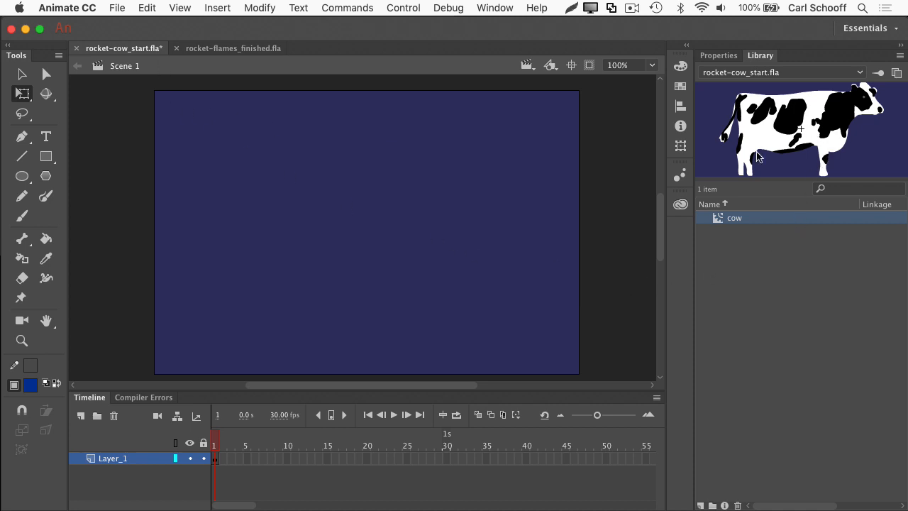
mouse_move(795, 135)
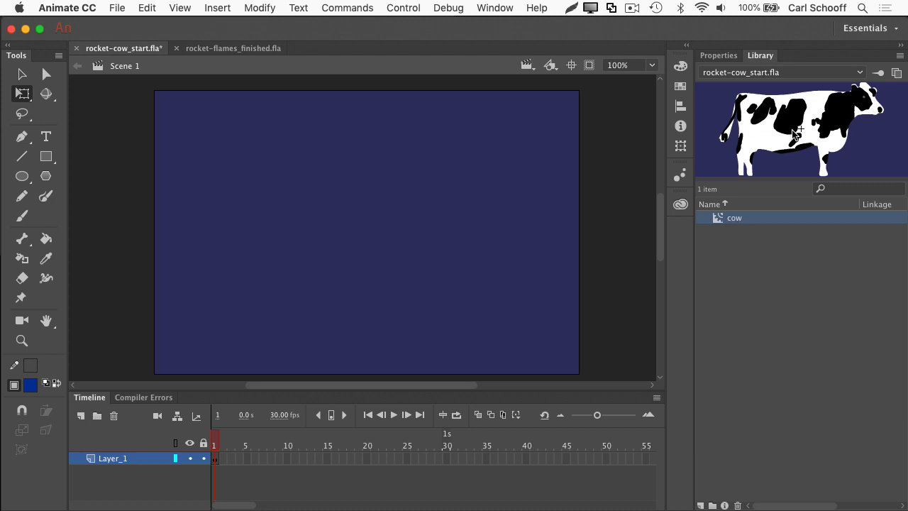
left_click_drag(801, 130, 203, 252)
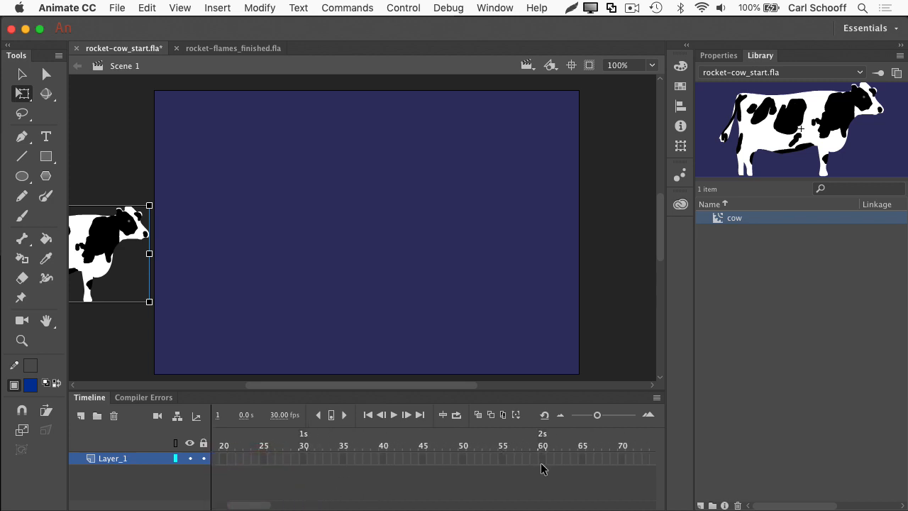
- Insert a keyframe at frame 60 on Layer_1 and move the cow onto the stage
left_click(542, 458)
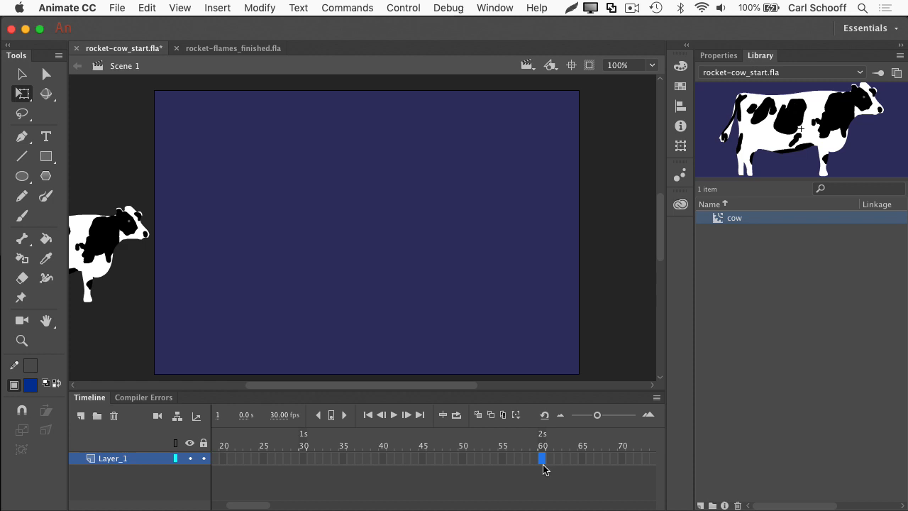
left_click(110, 252)
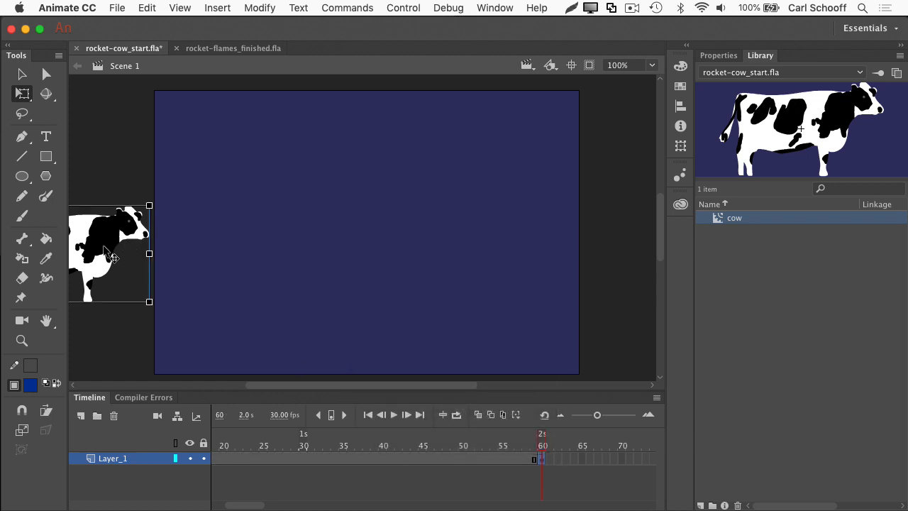
mouse_move(206, 259)
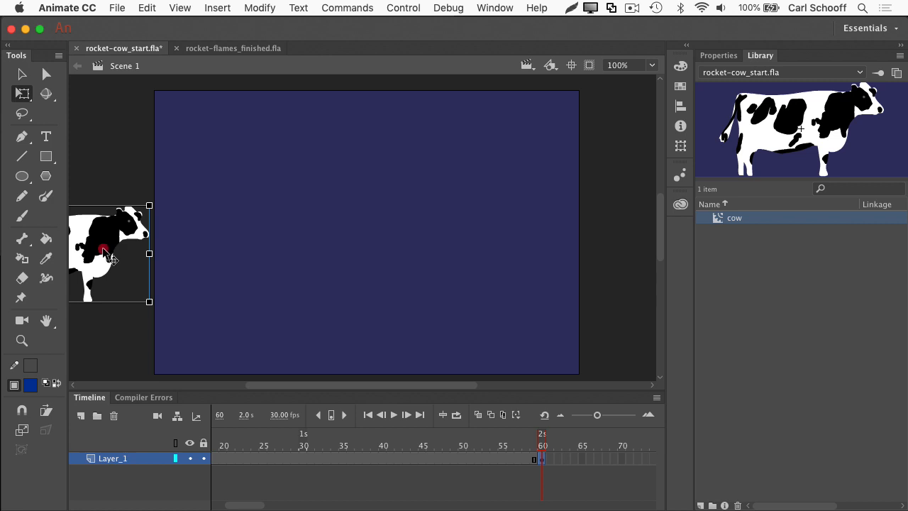
left_click_drag(106, 252, 380, 309)
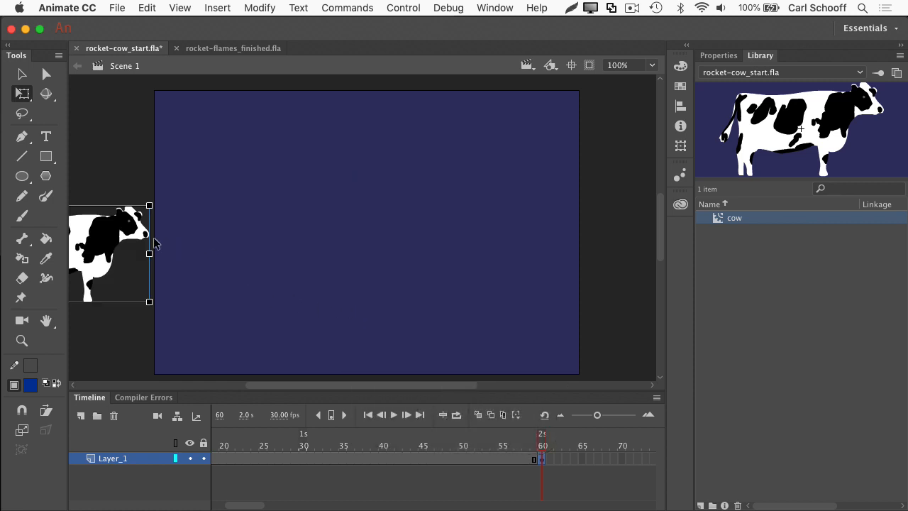
mouse_move(119, 248)
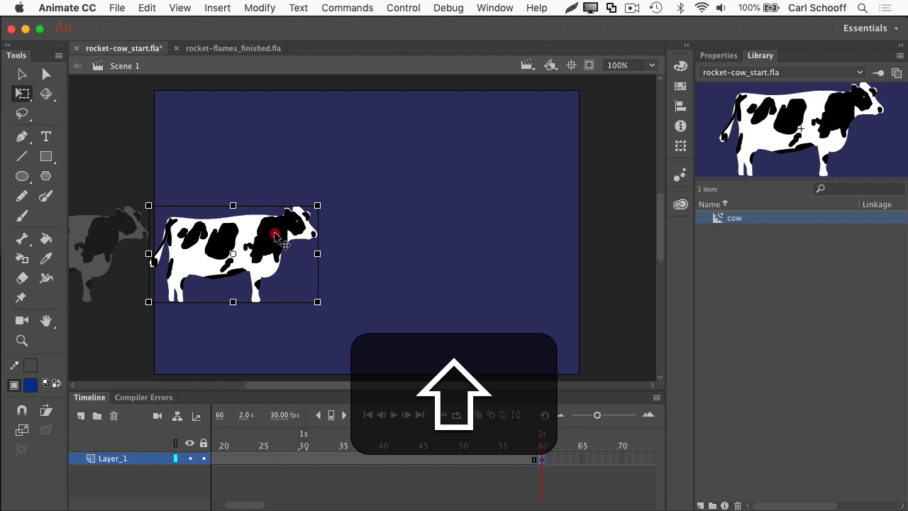
left_click_drag(277, 237, 618, 238)
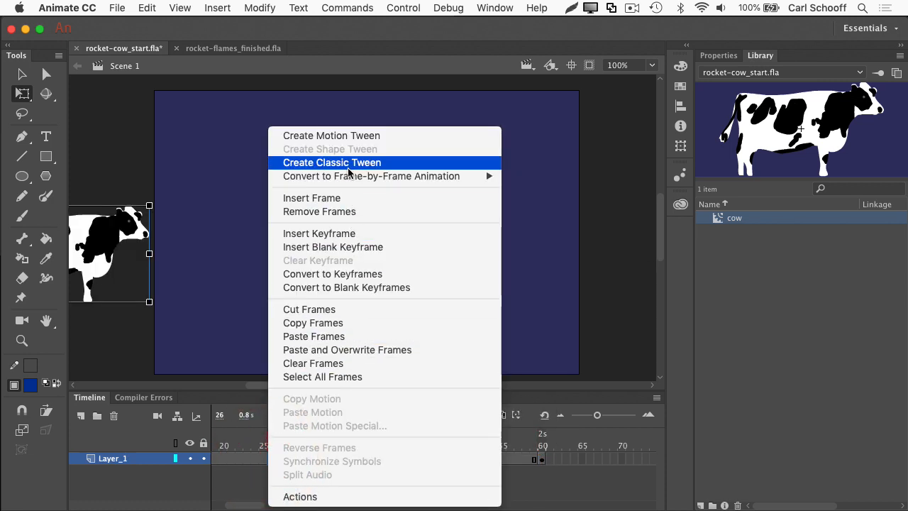
- Add a classic tween across frames 1–60, then close the test preview
left_click(331, 163)
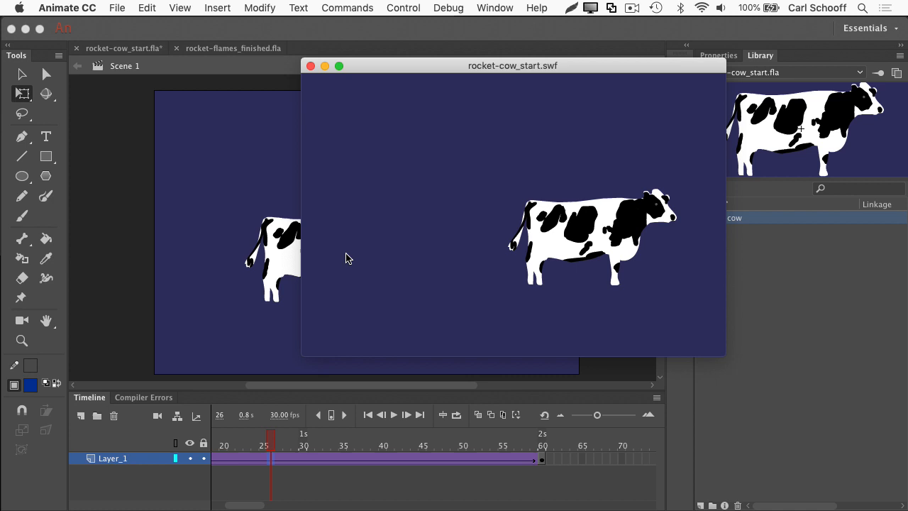
mouse_move(698, 291)
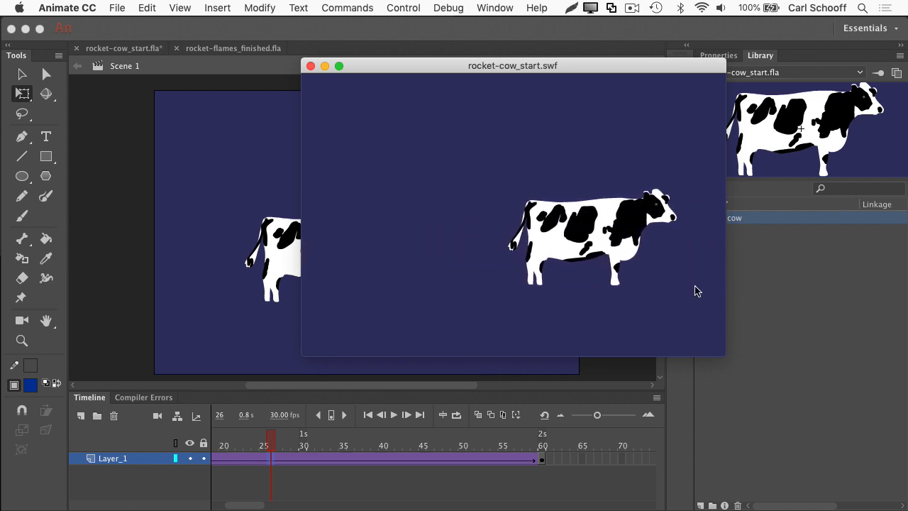
mouse_move(395, 266)
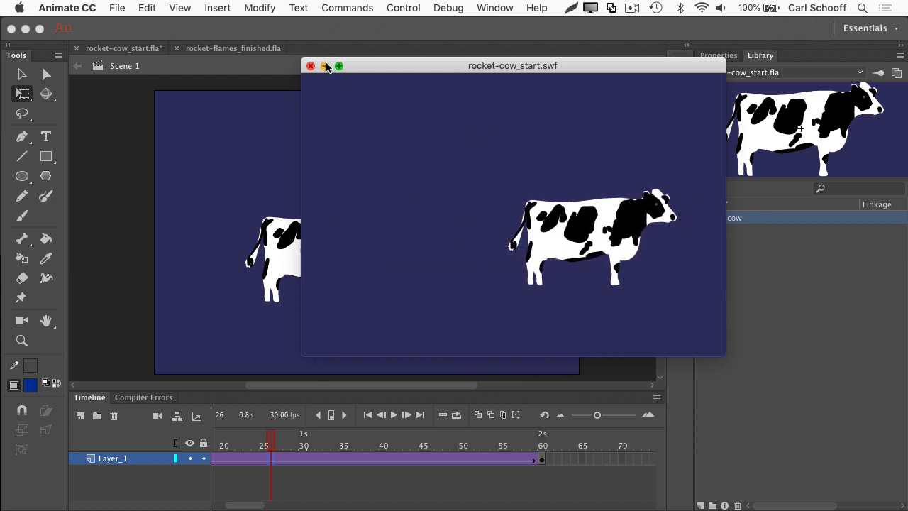
left_click(310, 65)
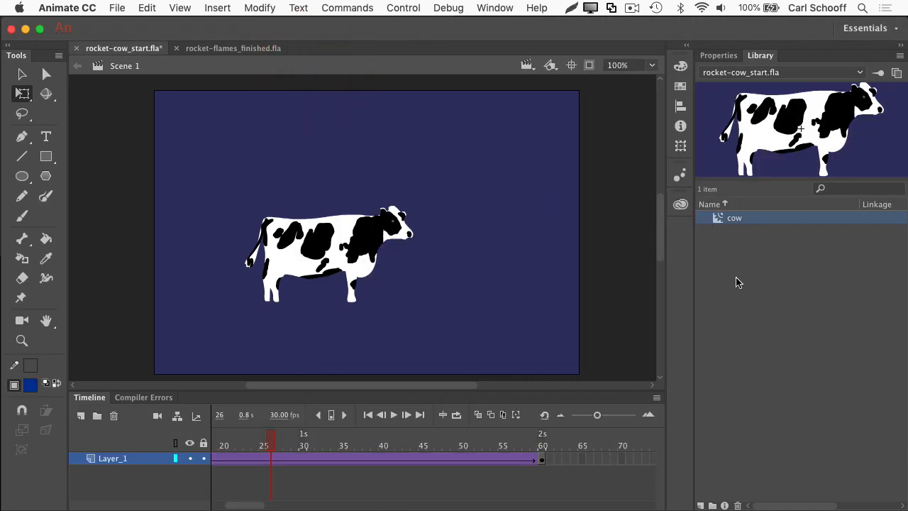
mouse_move(748, 259)
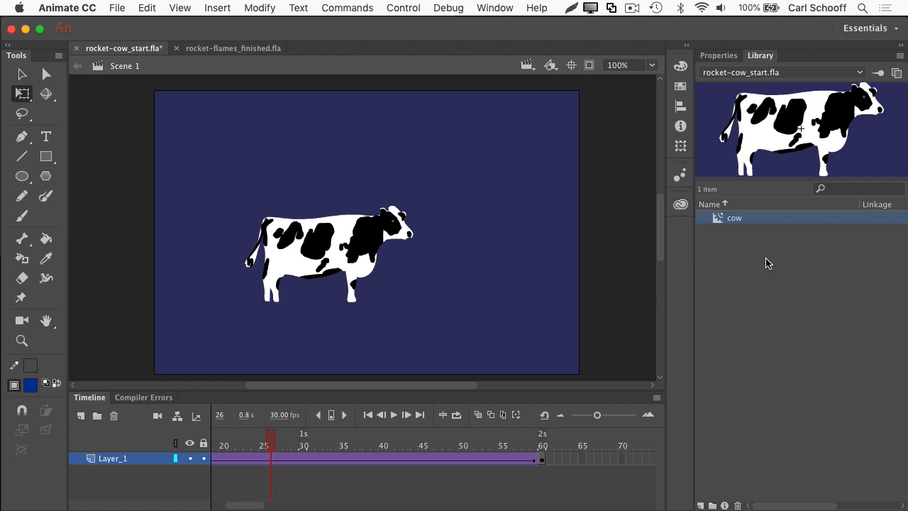
left_click(234, 47)
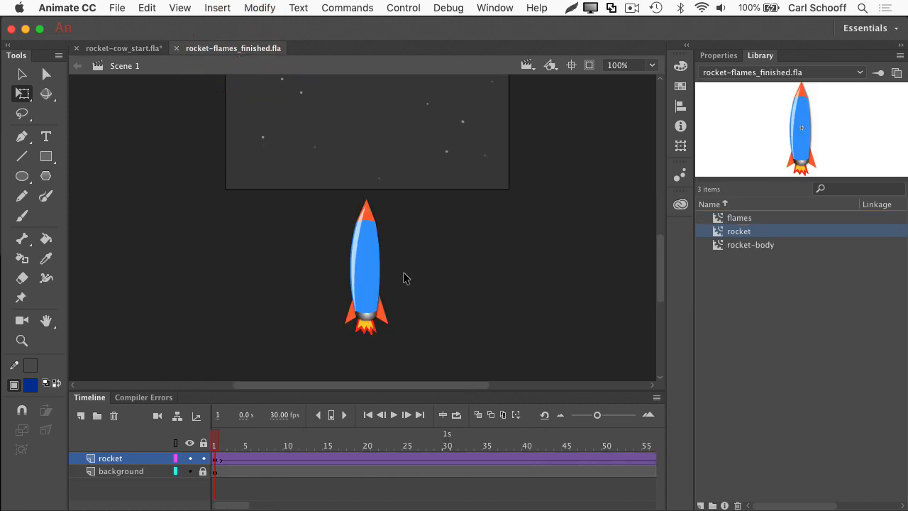
mouse_move(398, 199)
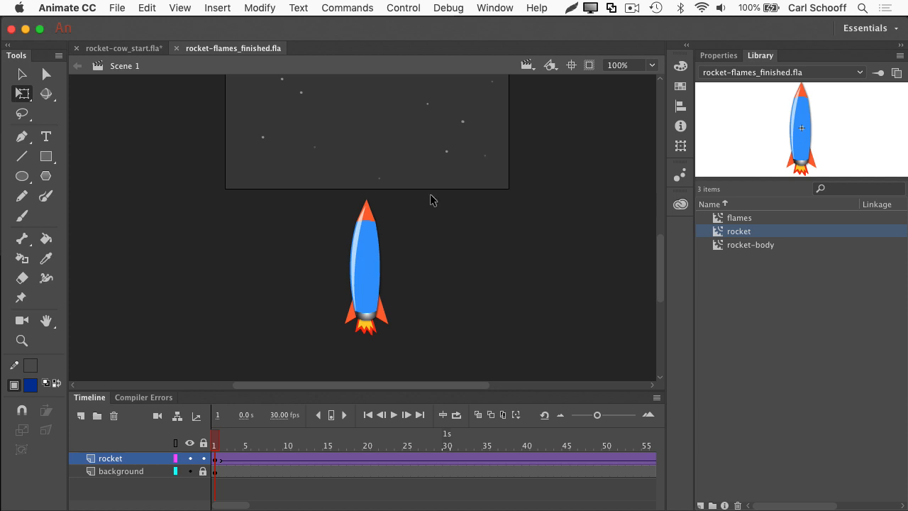
mouse_move(509, 235)
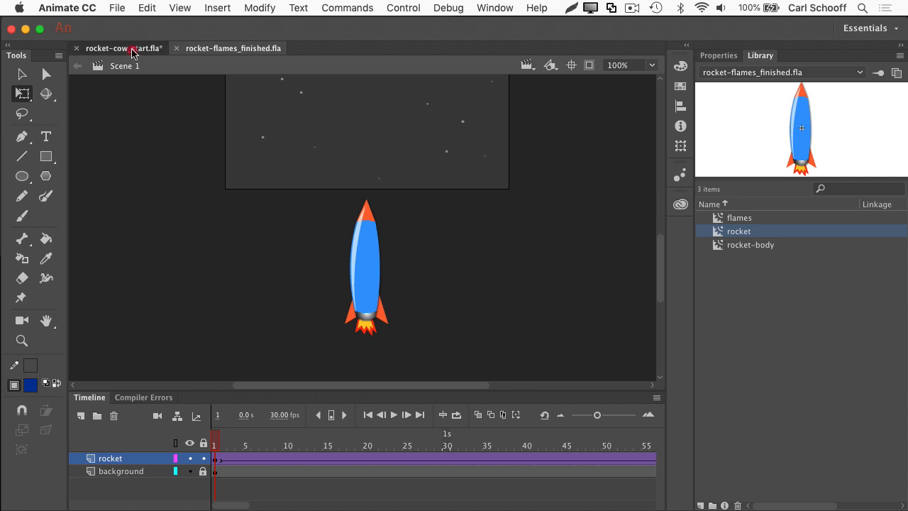
left_click(122, 47)
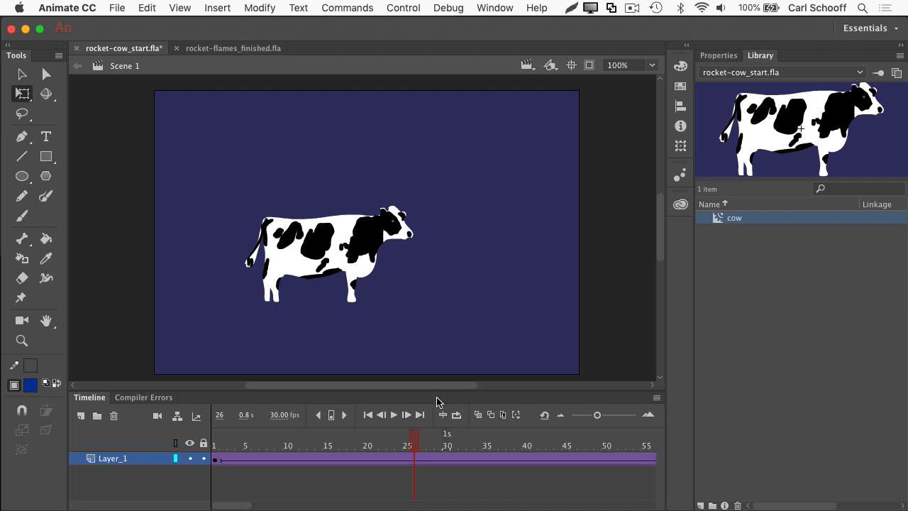
mouse_move(382, 276)
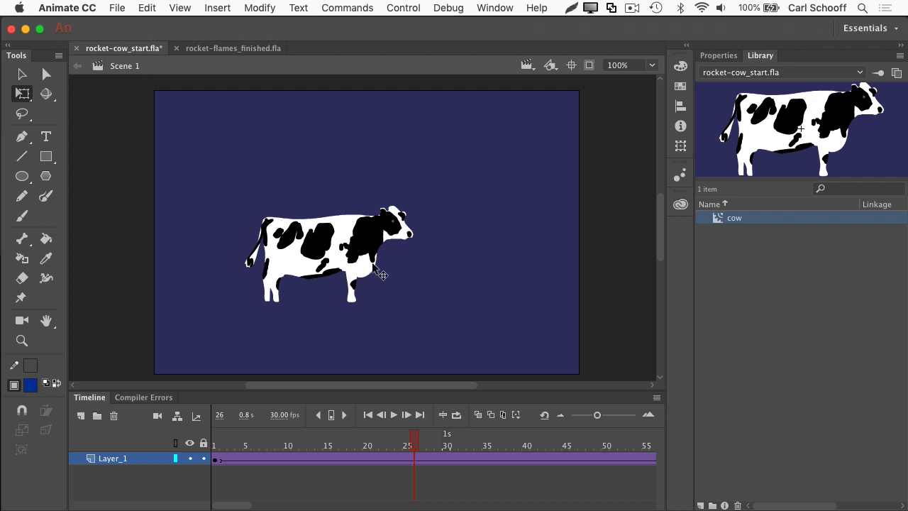
double_click(735, 218)
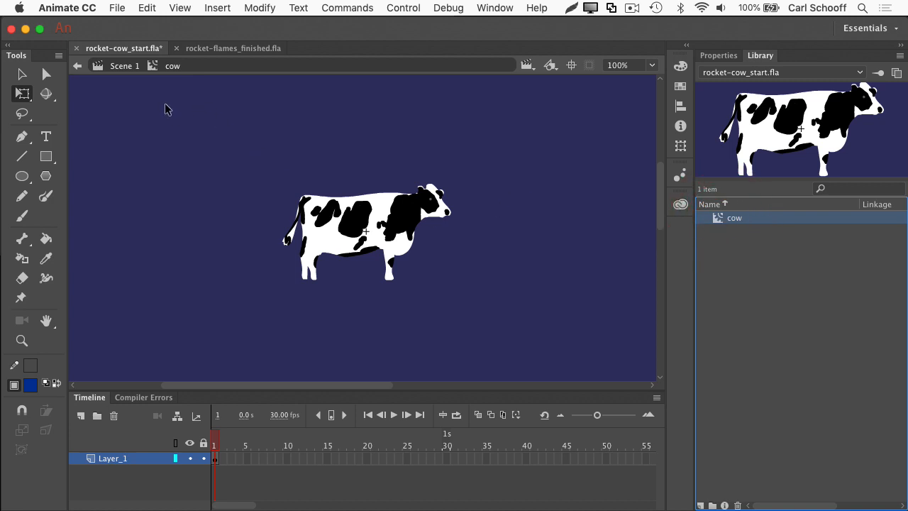
mouse_move(179, 80)
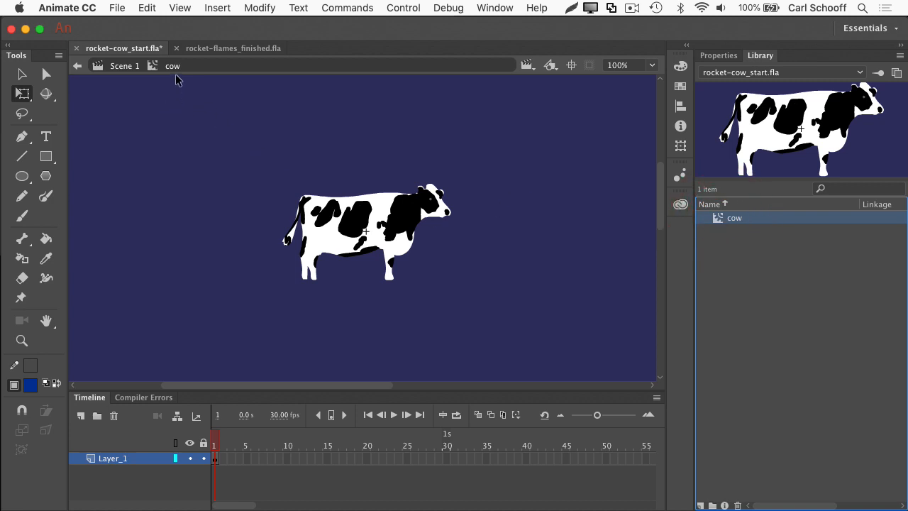
mouse_move(319, 422)
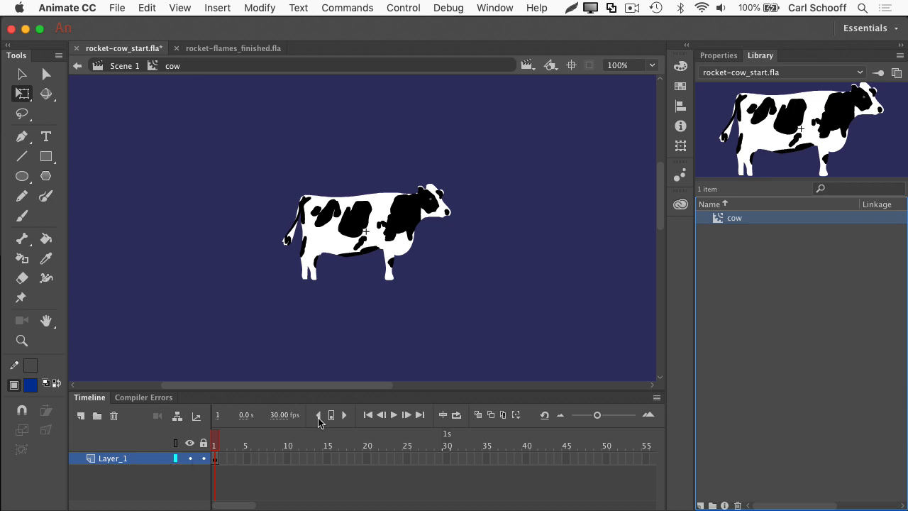
left_click(366, 231)
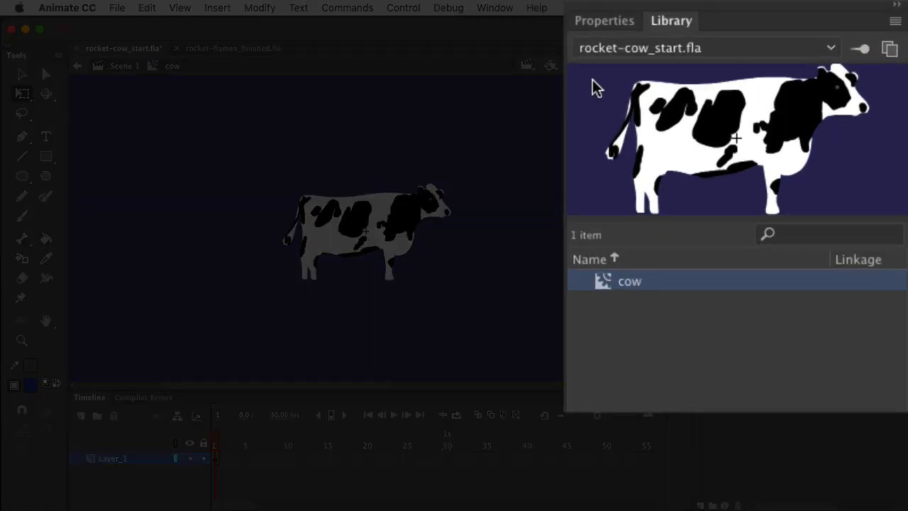
mouse_move(688, 74)
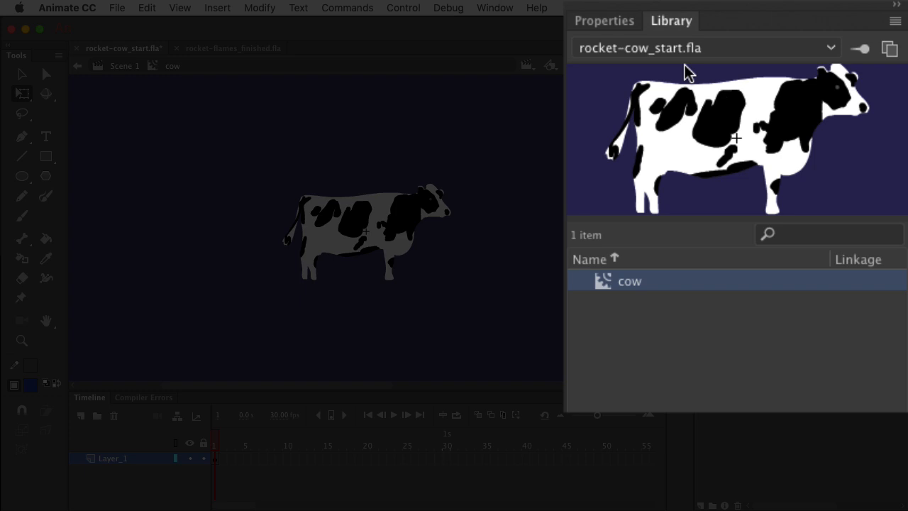
mouse_move(595, 70)
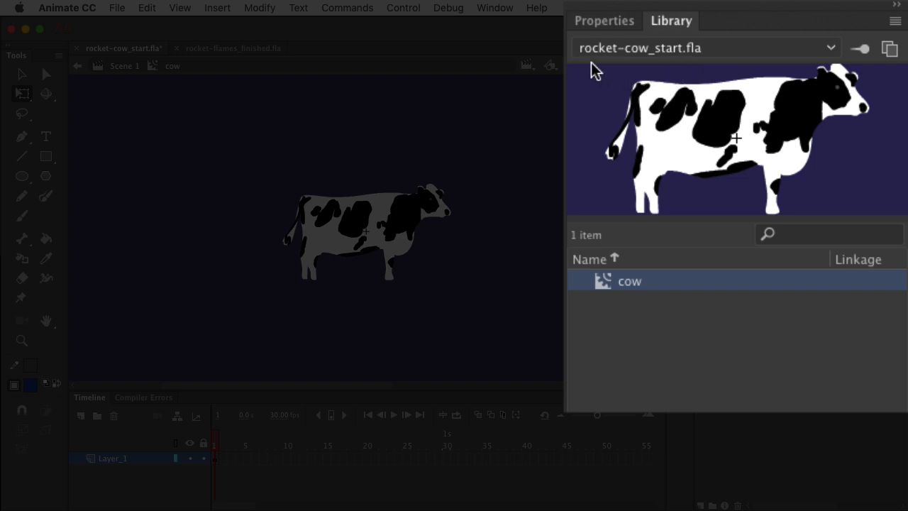
mouse_move(861, 118)
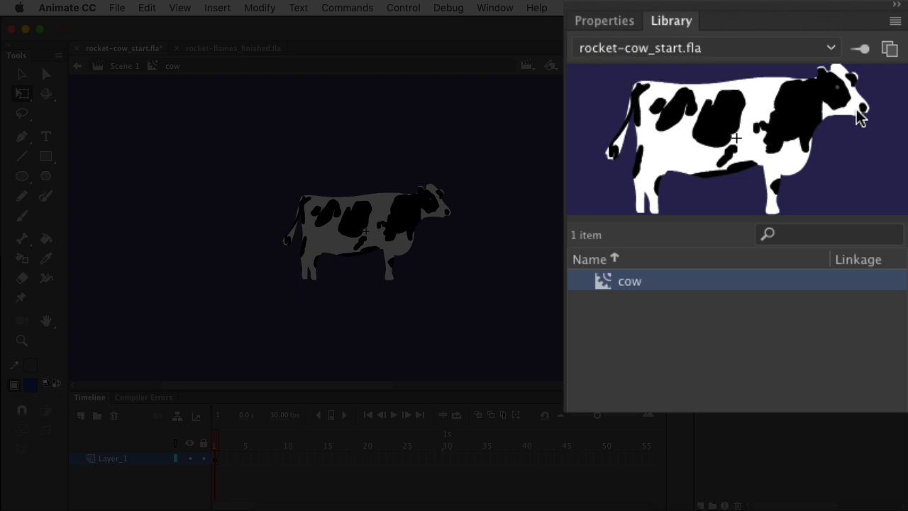
- Switch the Library document dropdown to rocket-flames_finished.fla
left_click(831, 47)
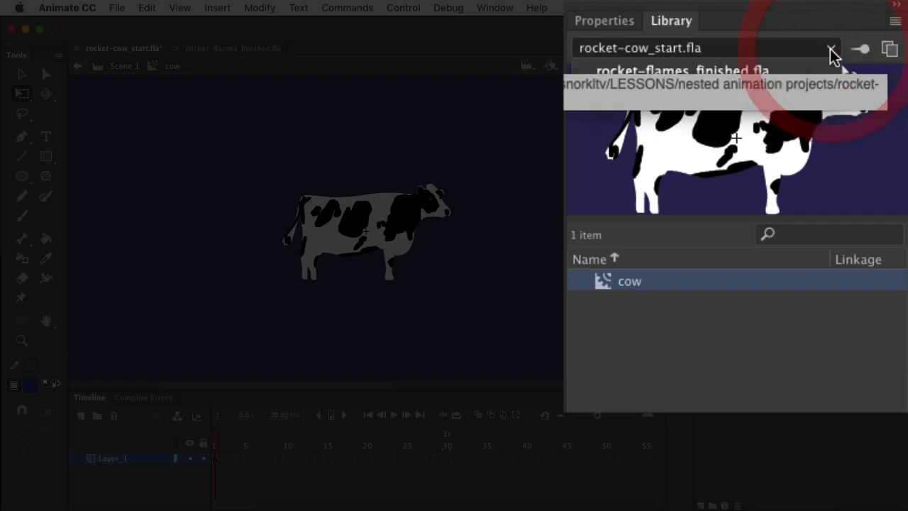
left_click(831, 48)
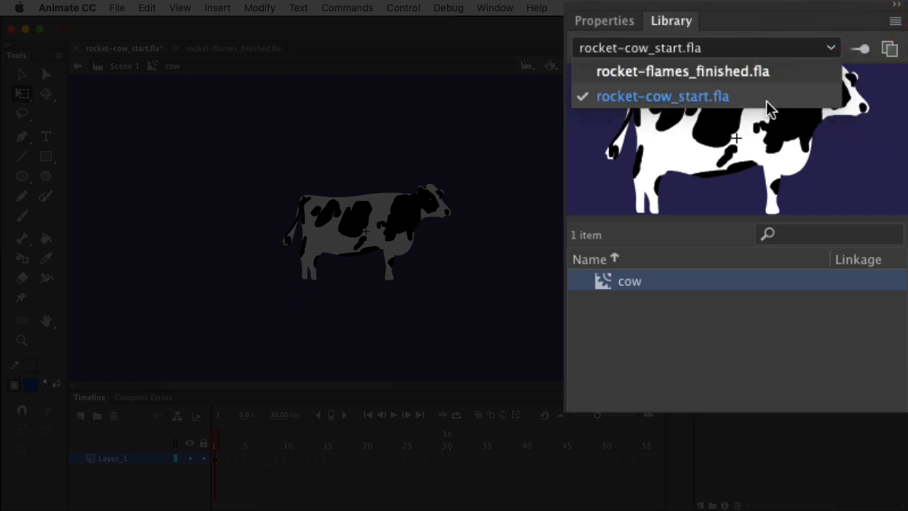
mouse_move(756, 105)
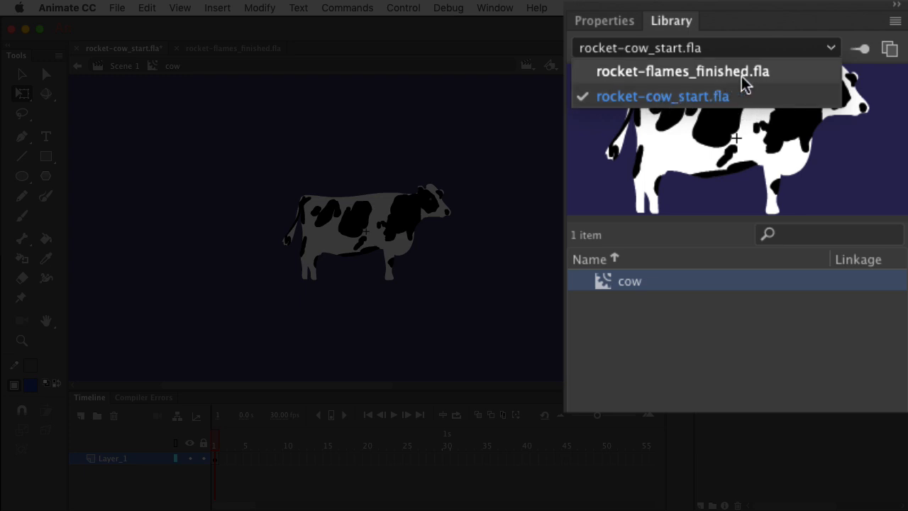
left_click(682, 71)
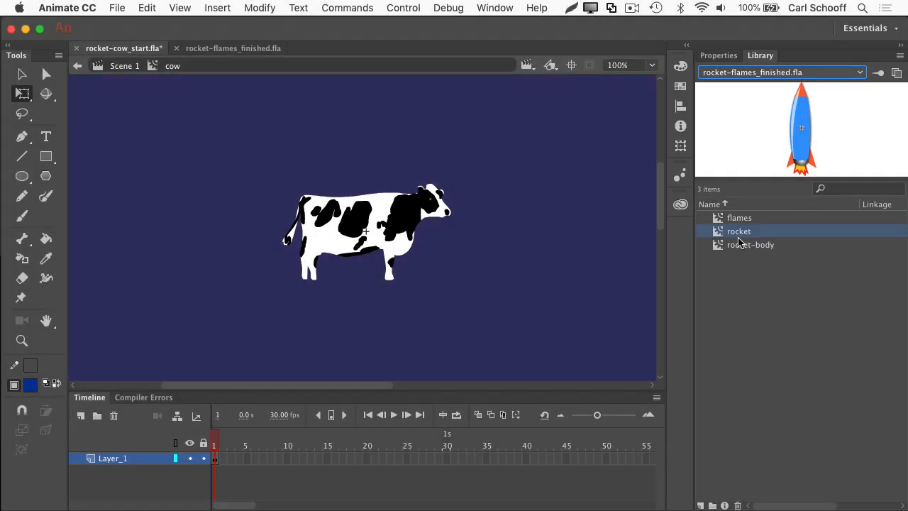
mouse_move(772, 300)
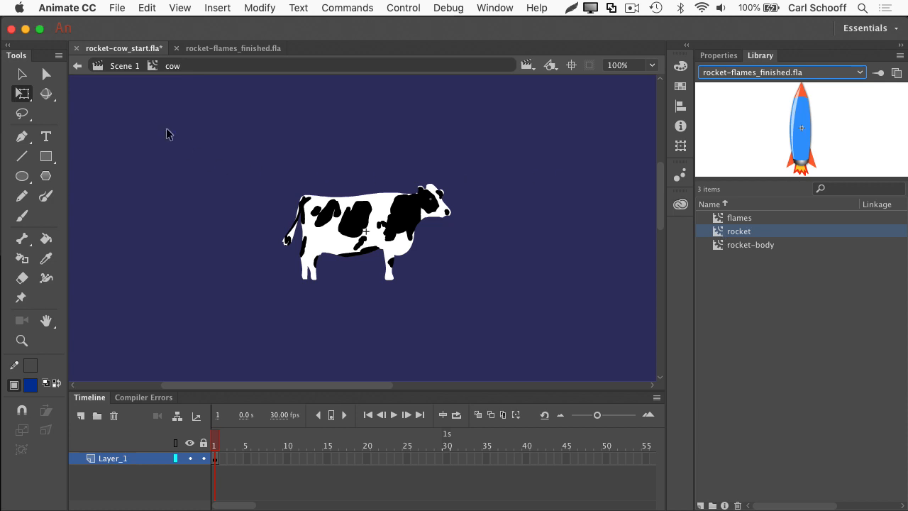
- Place a rocket left of the cow, then preview rocket, rocket-body and flames in rocket-cow_start's library
left_click(118, 48)
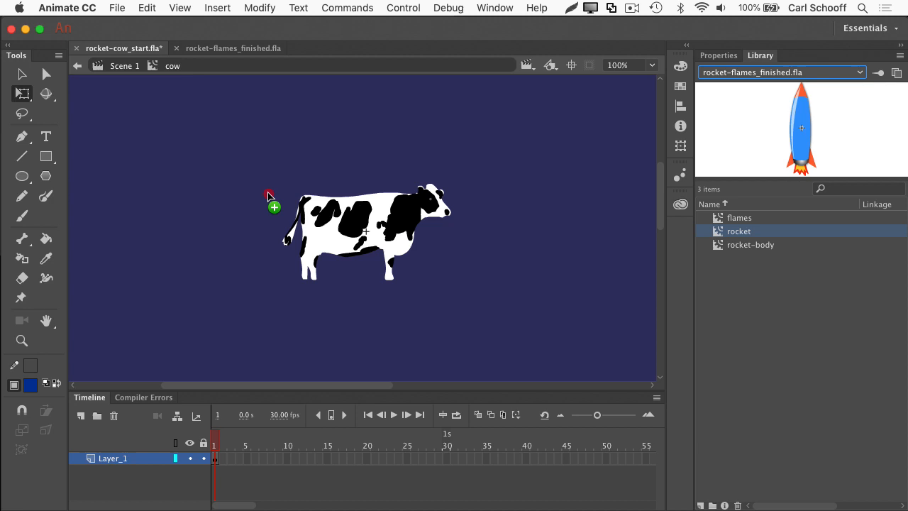
left_click_drag(801, 128, 257, 197)
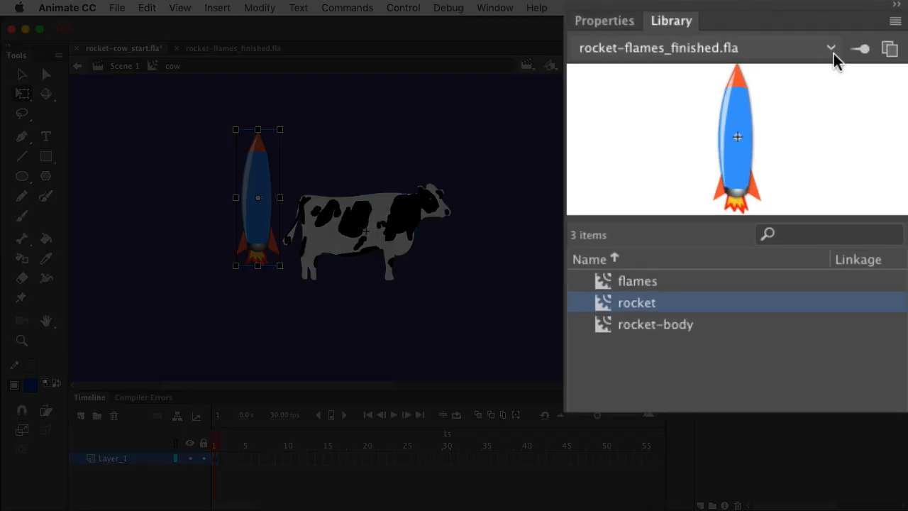
left_click(831, 47)
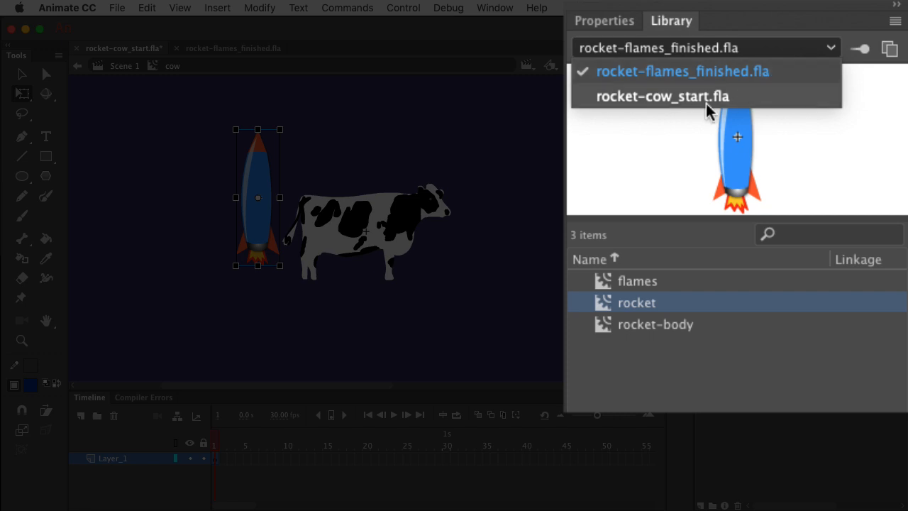
left_click(661, 96)
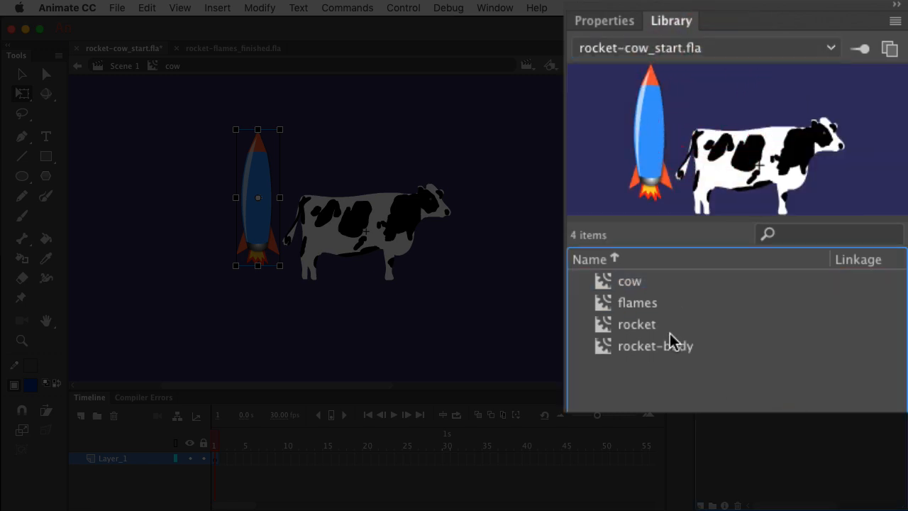
left_click(637, 324)
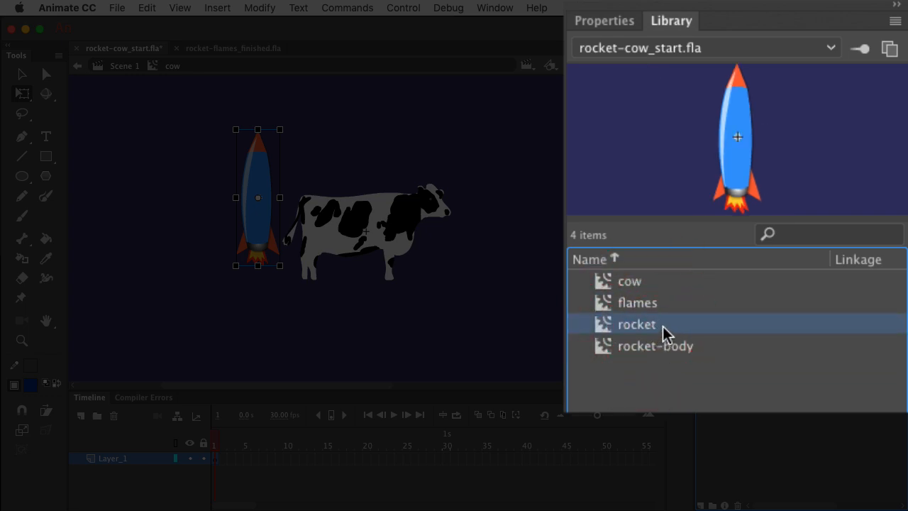
left_click(656, 346)
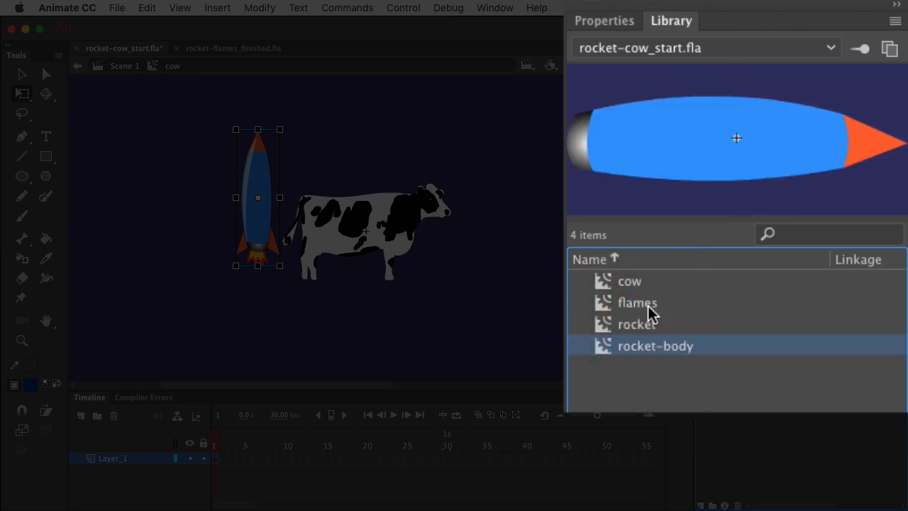
left_click(637, 302)
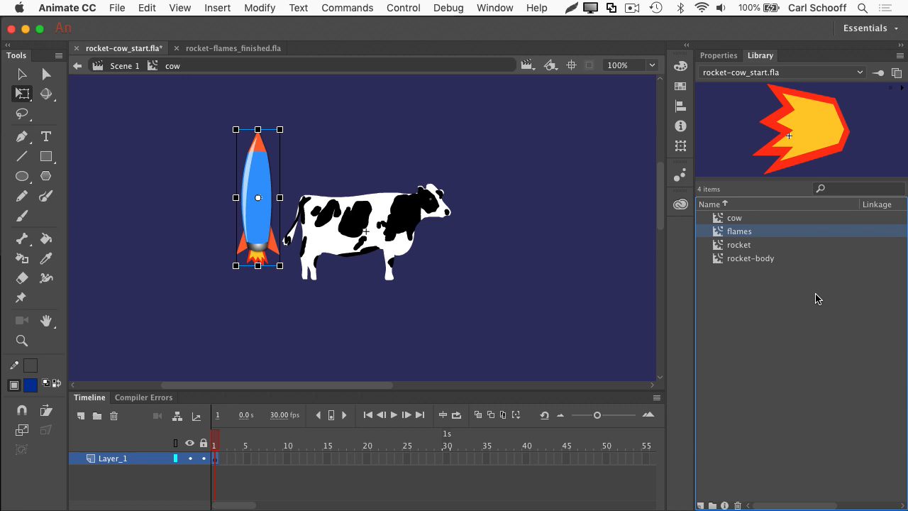
mouse_move(307, 186)
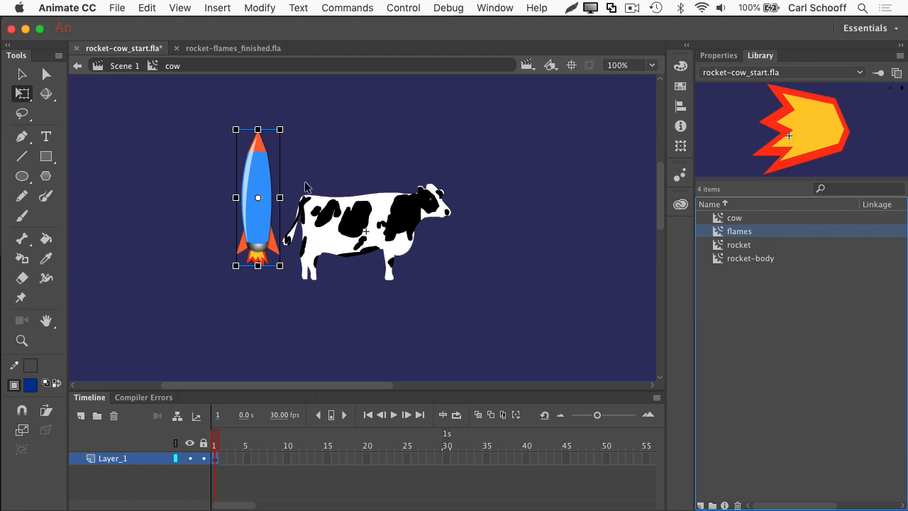
mouse_move(295, 128)
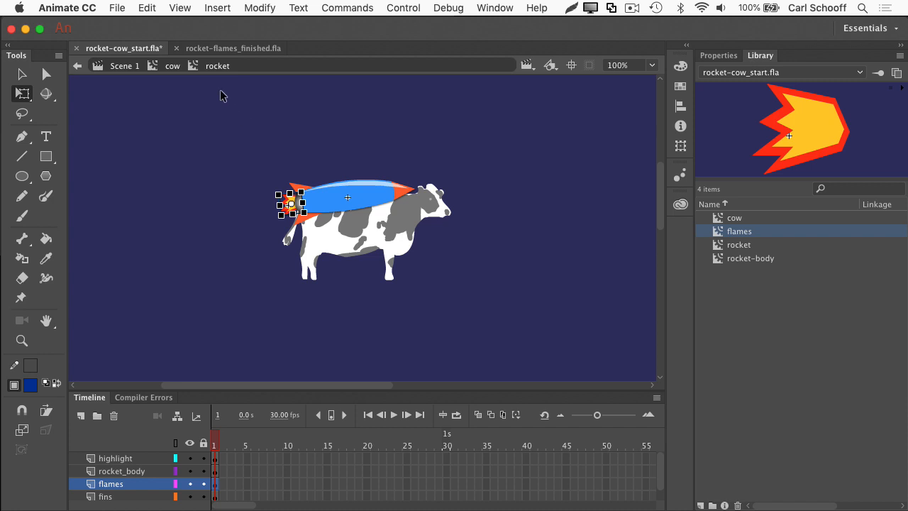
mouse_move(246, 198)
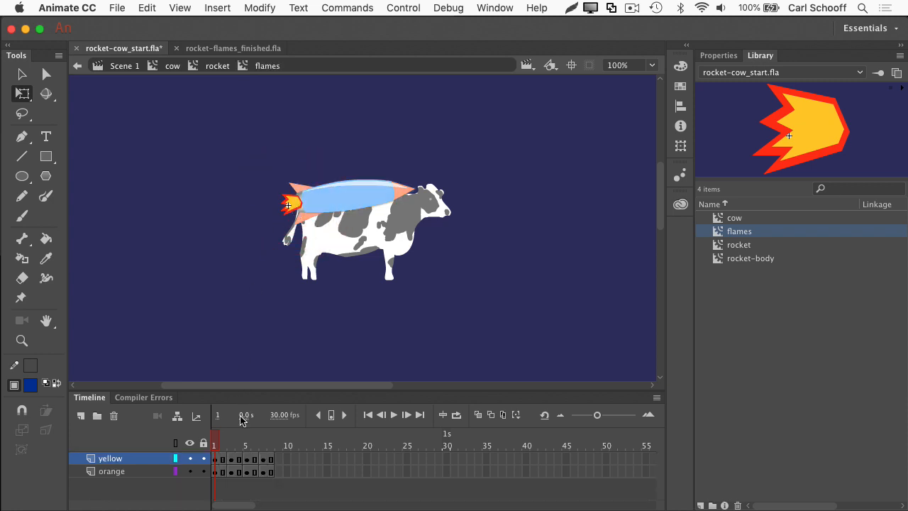
- Return to Scene 1 after inspecting the nested rocket and flames symbols
left_click(262, 437)
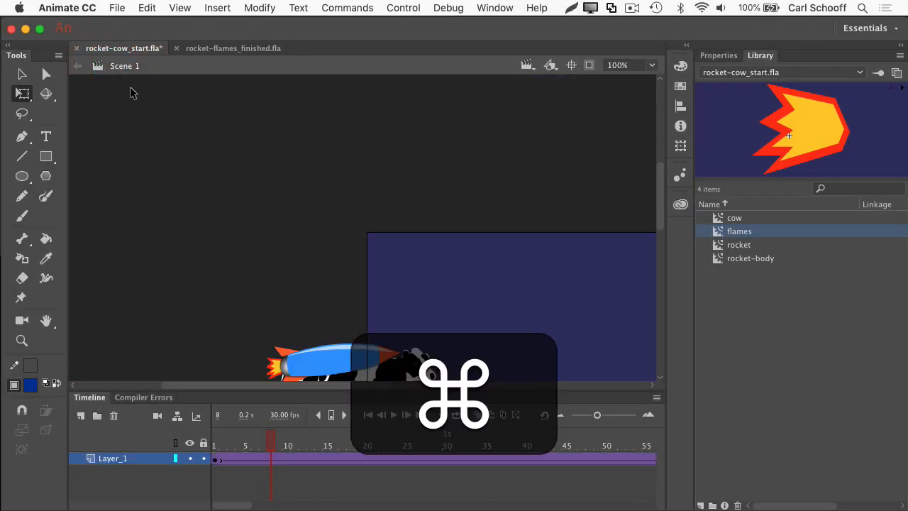
key("cmd+Return")
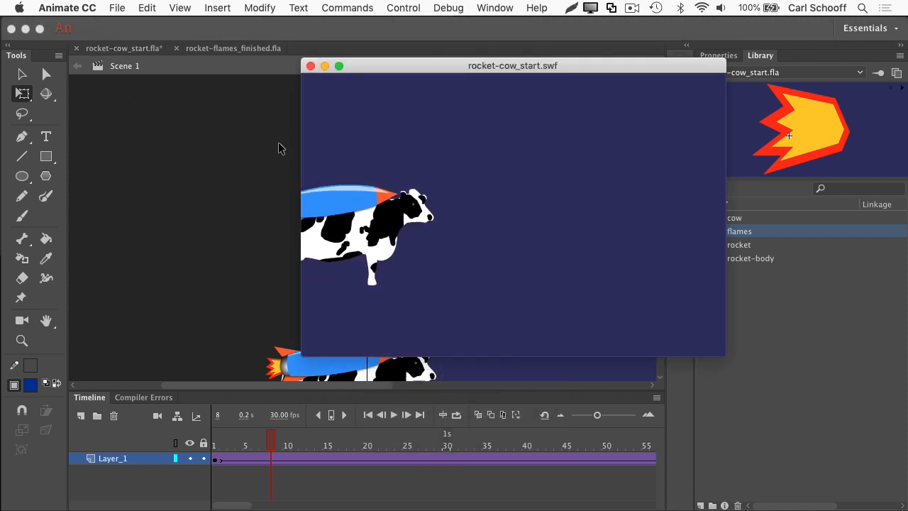
mouse_move(407, 152)
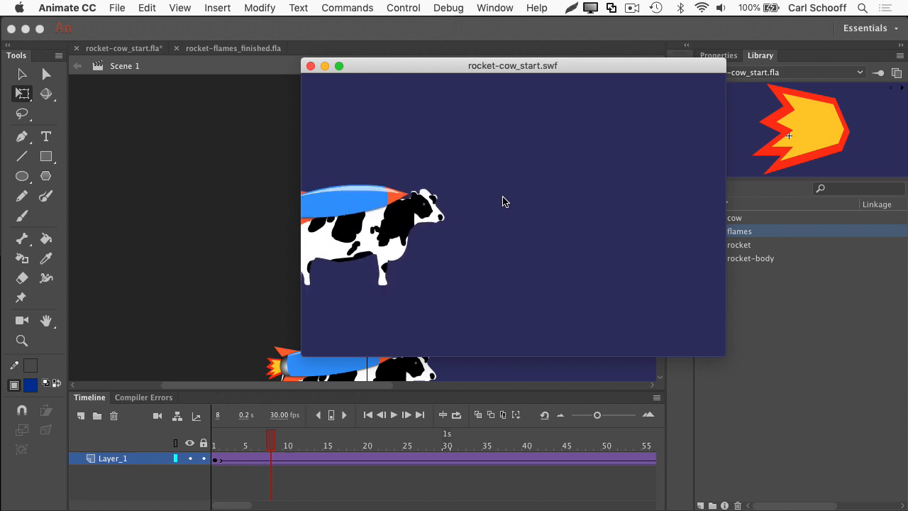
left_click(311, 66)
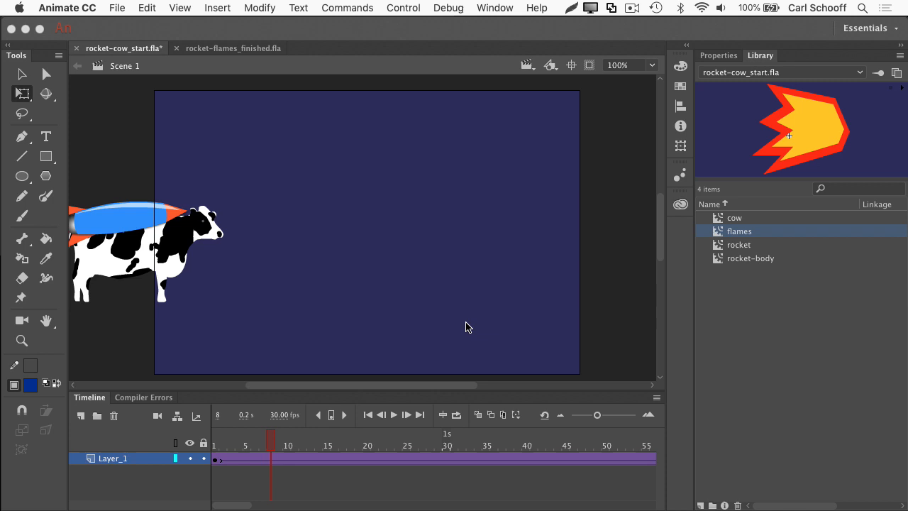
mouse_move(428, 317)
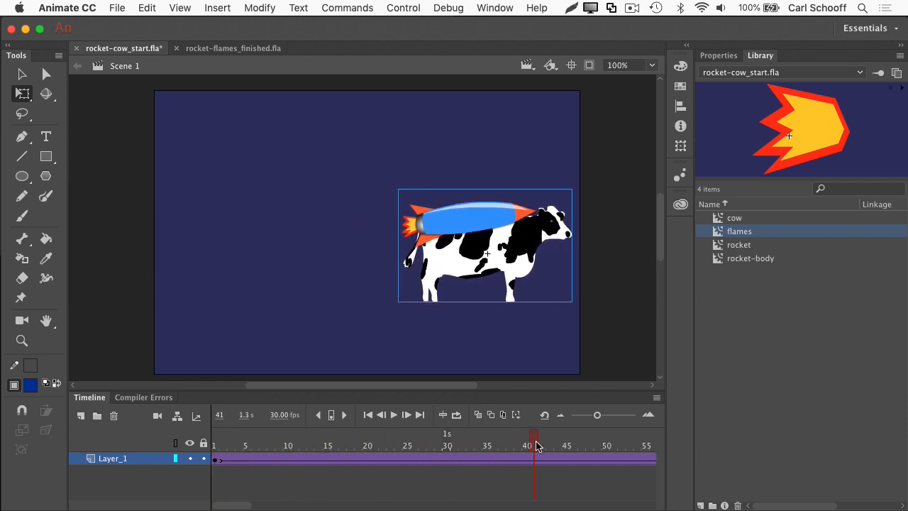
mouse_move(158, 434)
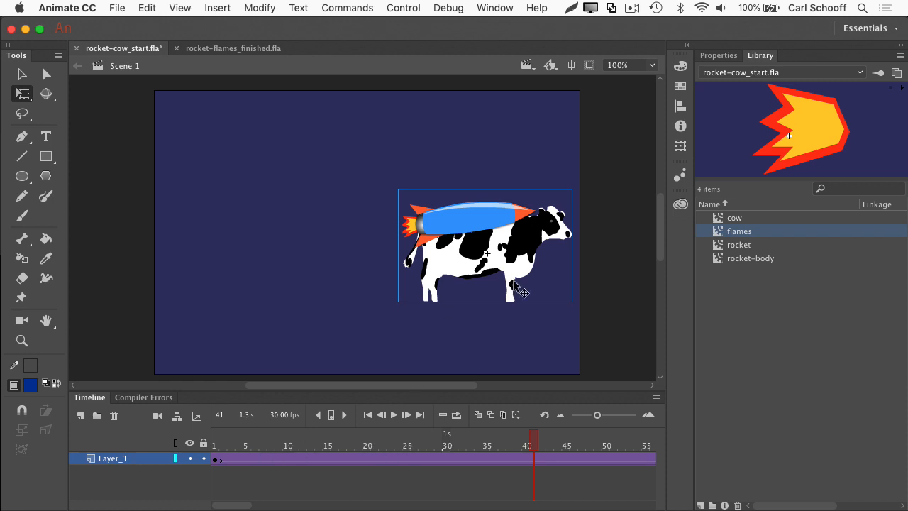
mouse_move(534, 329)
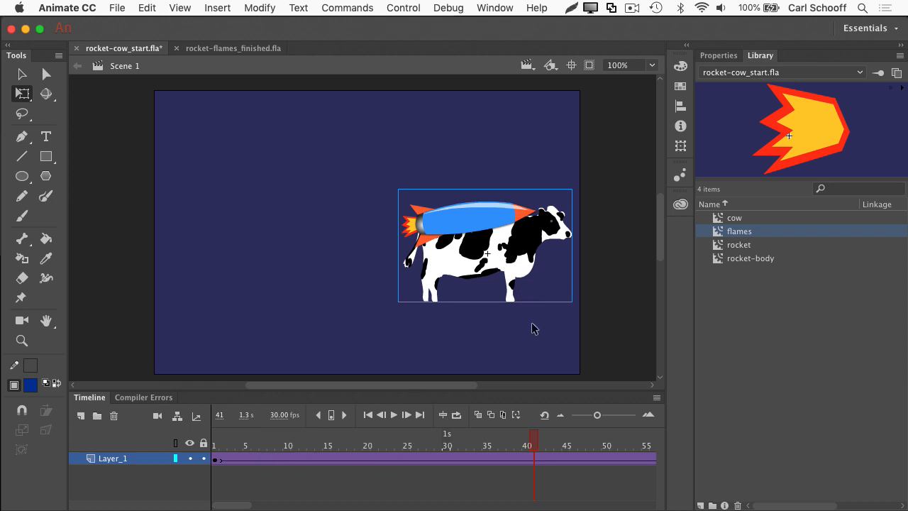
mouse_move(510, 341)
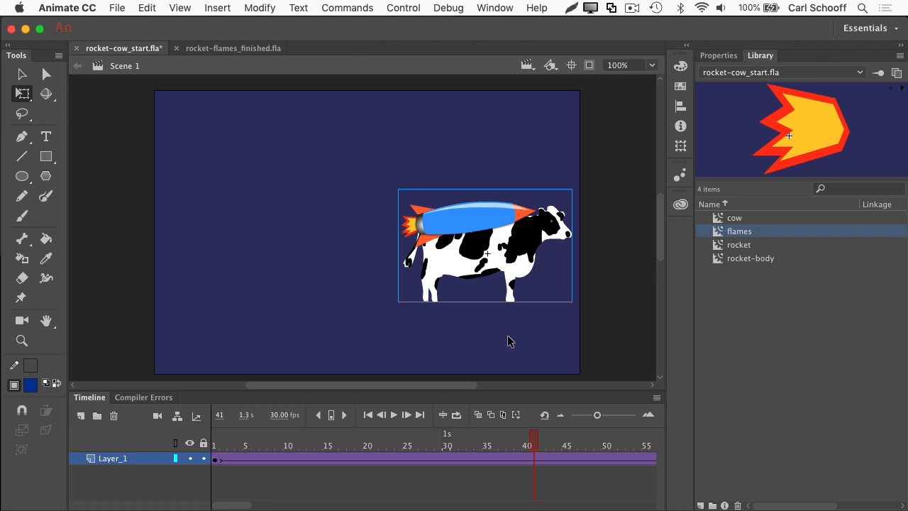
mouse_move(505, 269)
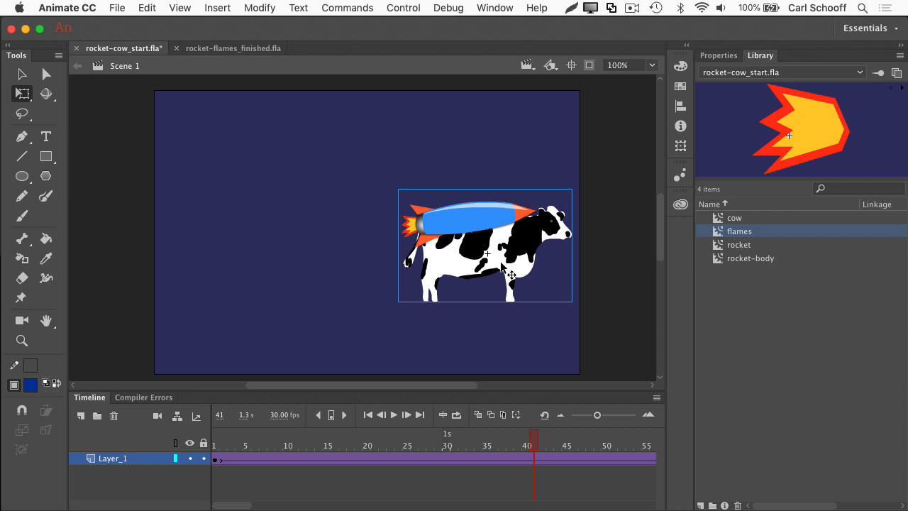
mouse_move(507, 387)
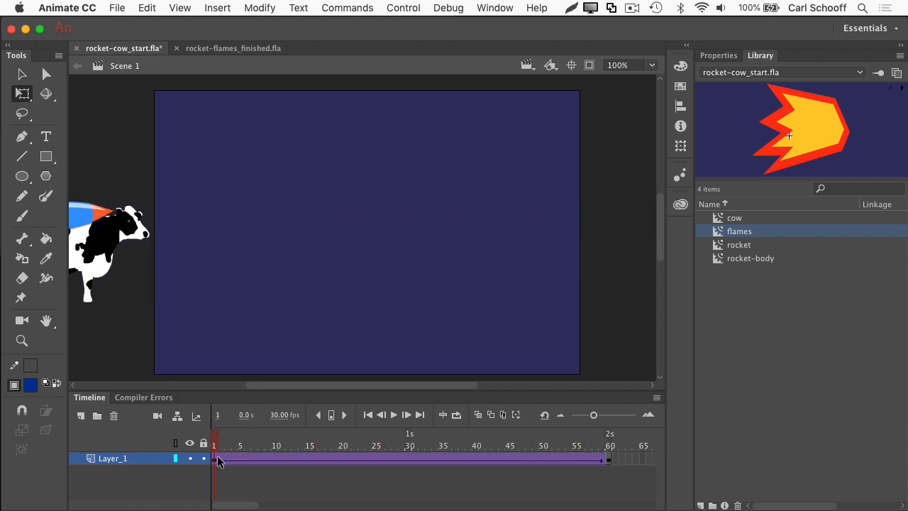
- Scrub the cow's flight, then select and cut frames 1–60 from Layer_1
left_click_drag(215, 439, 296, 438)
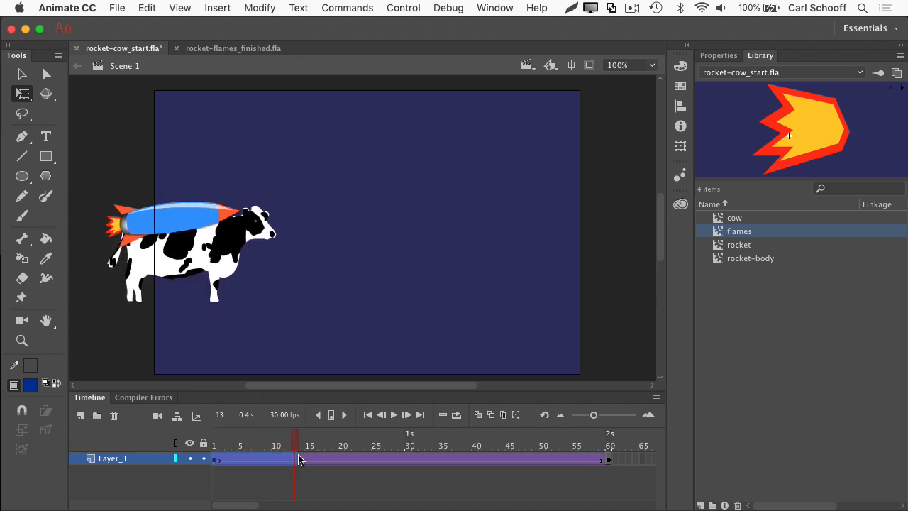
left_click_drag(295, 458, 556, 458)
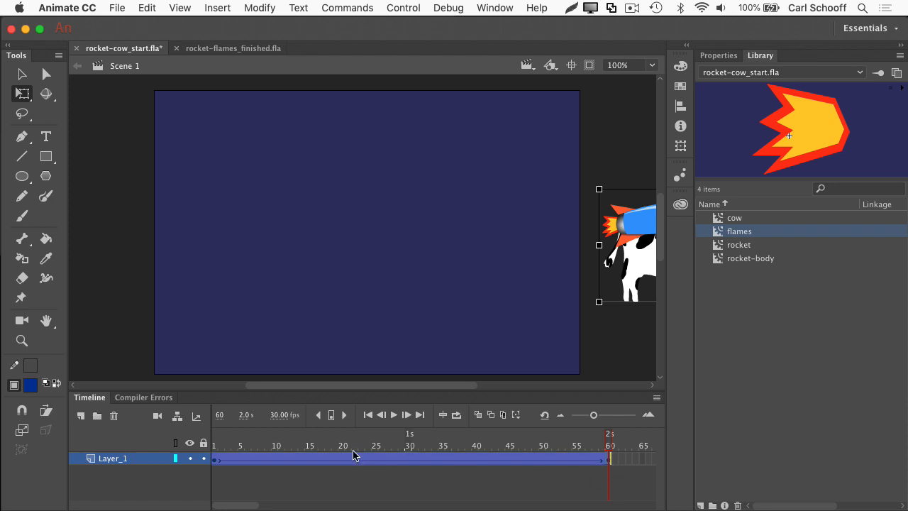
right_click(355, 459)
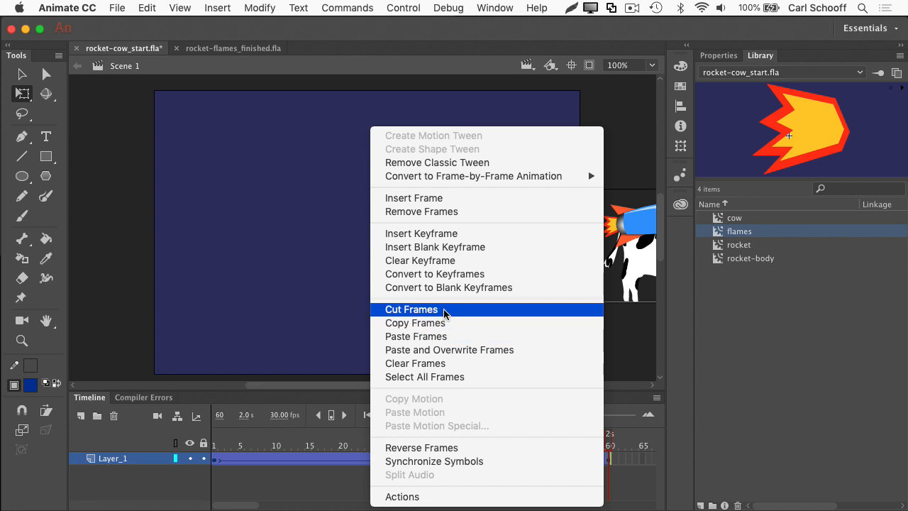
left_click(412, 309)
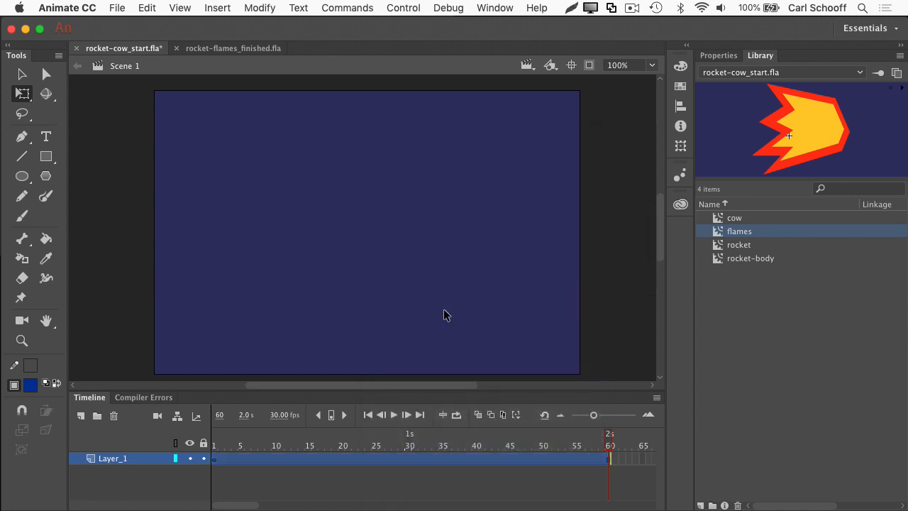
mouse_move(303, 472)
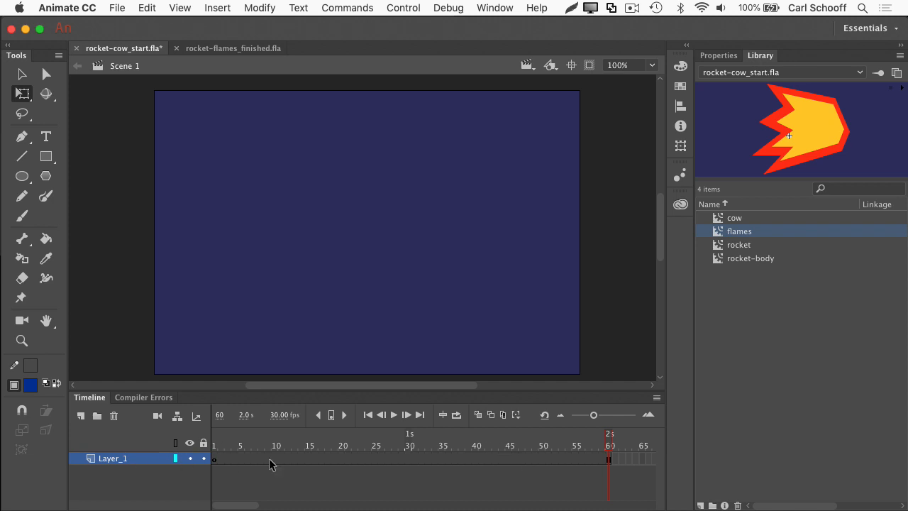
mouse_move(280, 406)
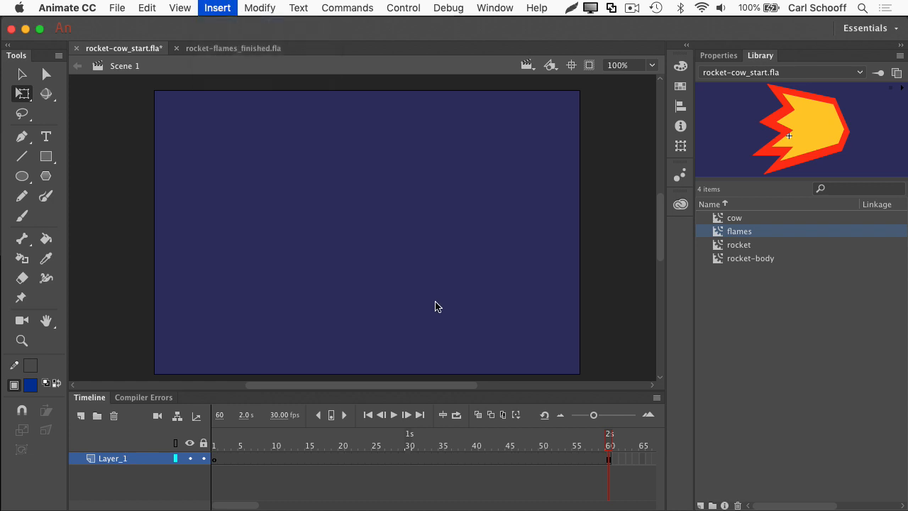
- Create the cow-flying movie clip, paste the 60-frame tween into it, and scrub to preview
left_click(217, 8)
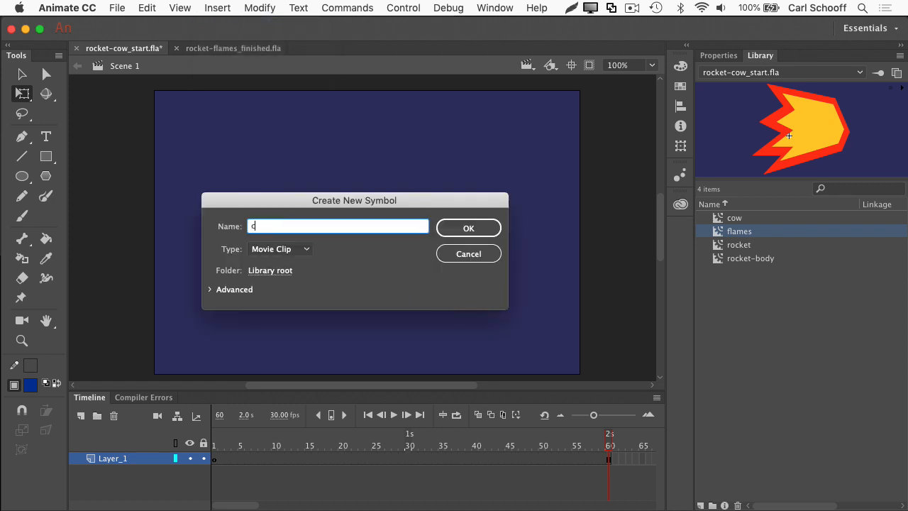
left_click(469, 227)
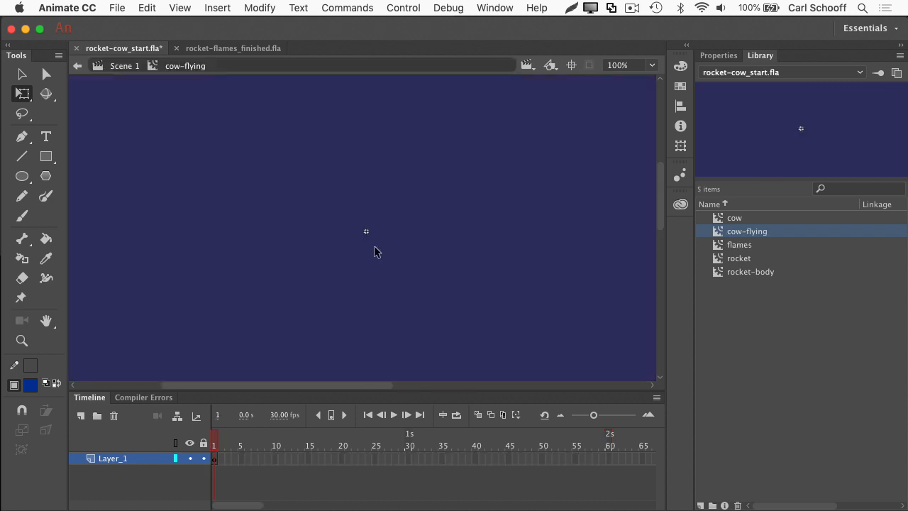
mouse_move(440, 256)
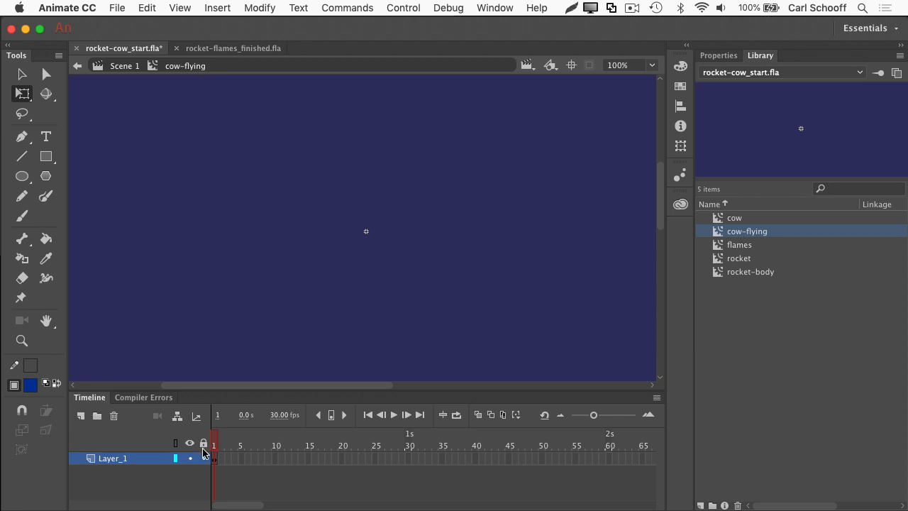
right_click(213, 458)
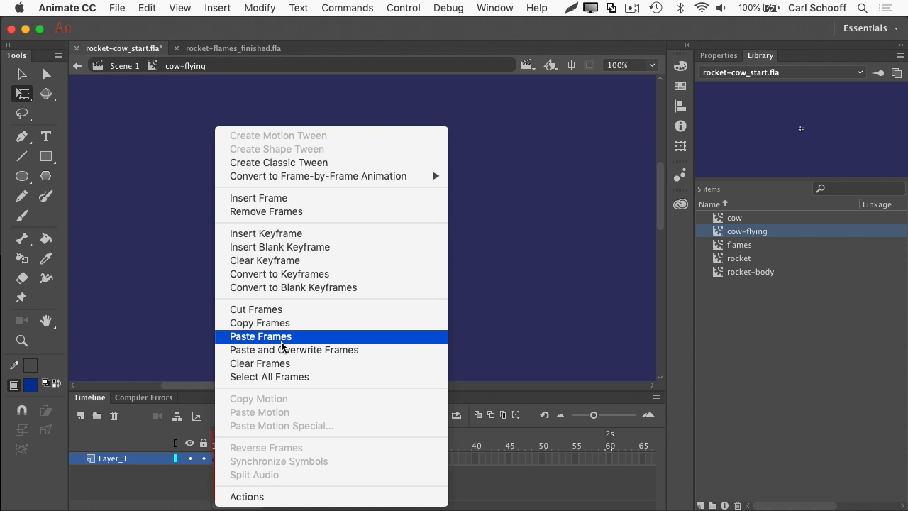
left_click(261, 336)
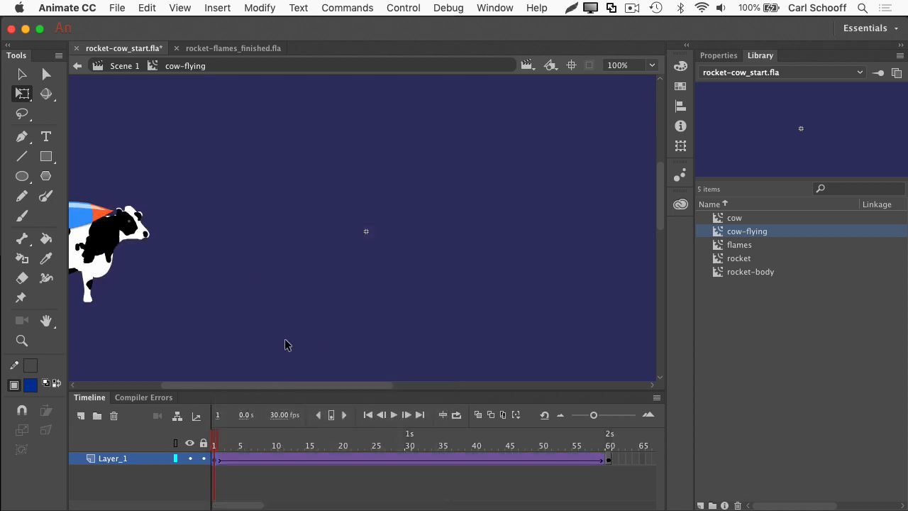
left_click(476, 459)
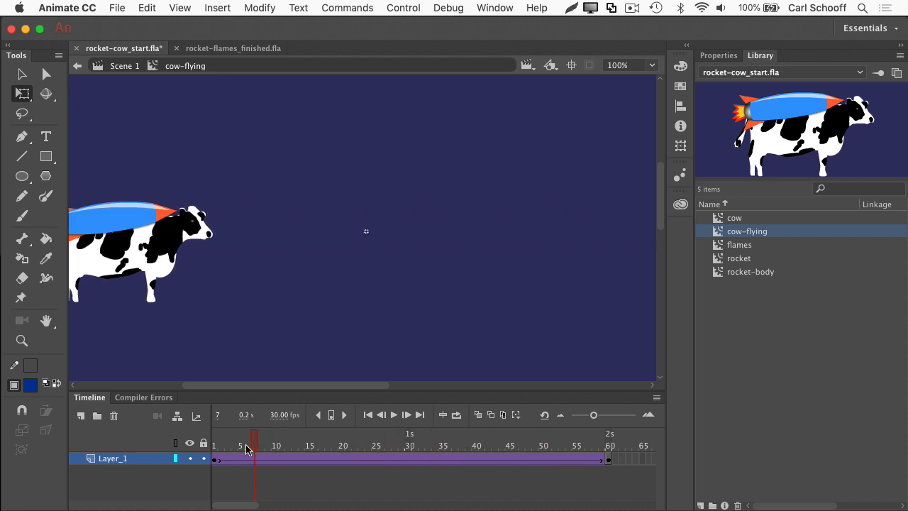
left_click_drag(256, 440, 608, 440)
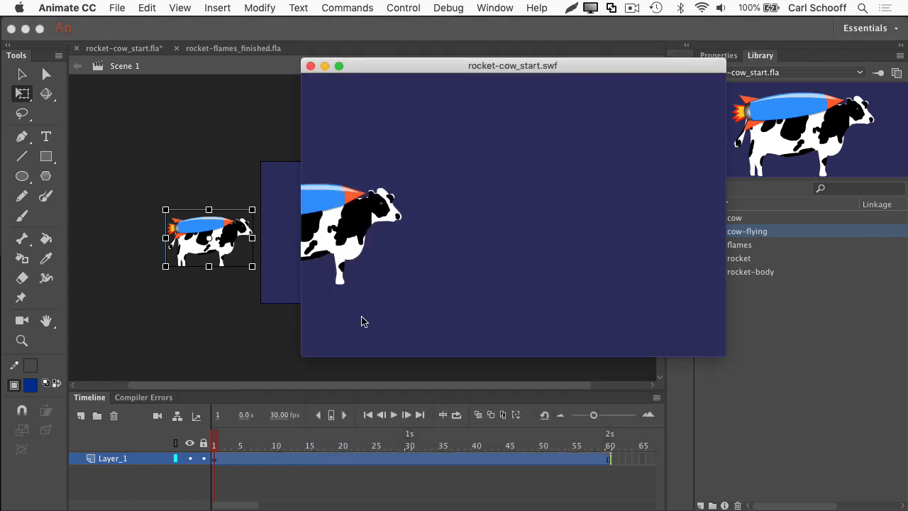
mouse_move(536, 268)
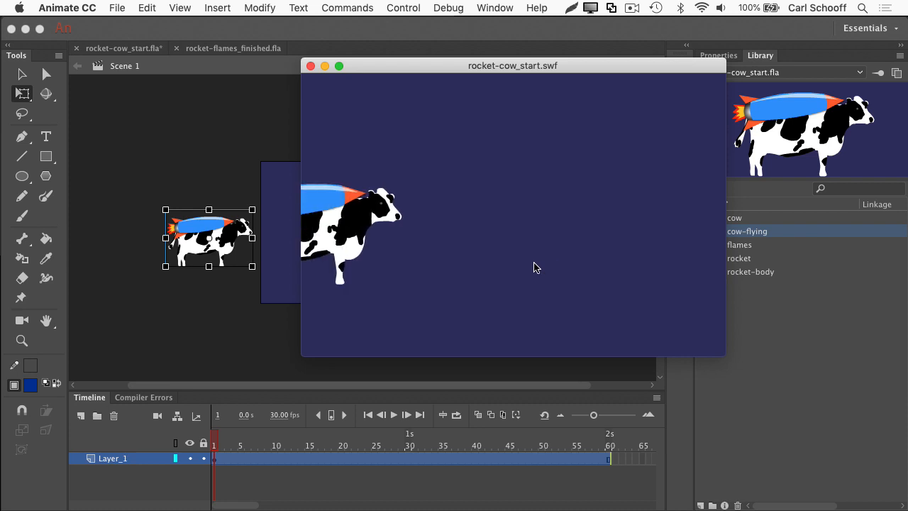
- Close the cow-flying test preview window
left_click(310, 65)
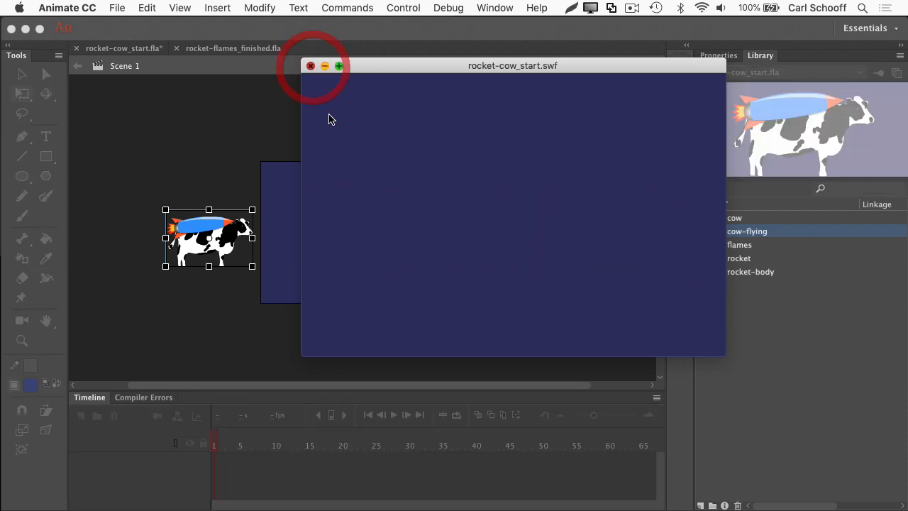
- Close the test movie preview of the three flying cows
left_click(310, 65)
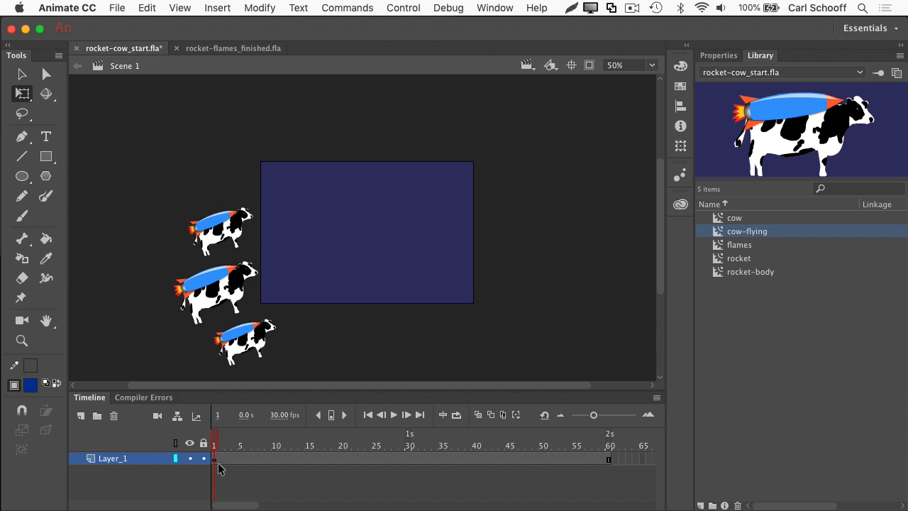
mouse_move(368, 143)
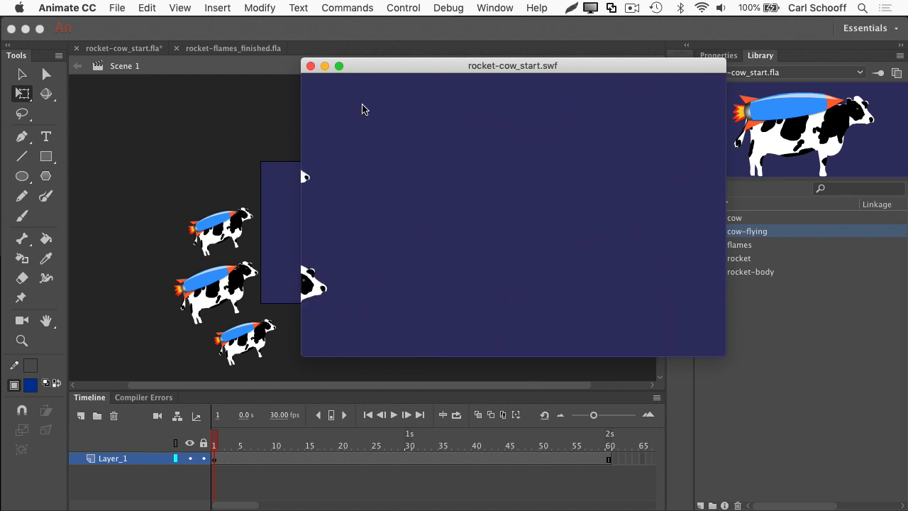
- Close the SWF preview window of the three flying cows
left_click(310, 65)
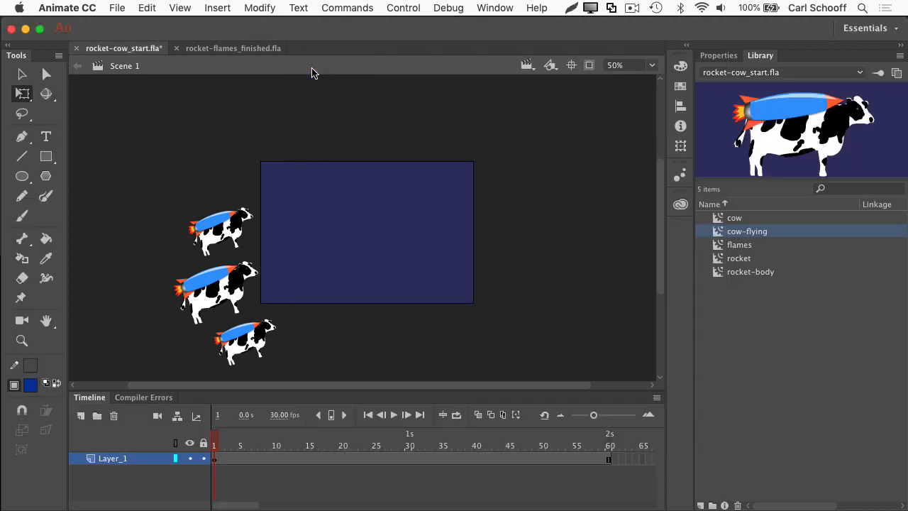
mouse_move(128, 199)
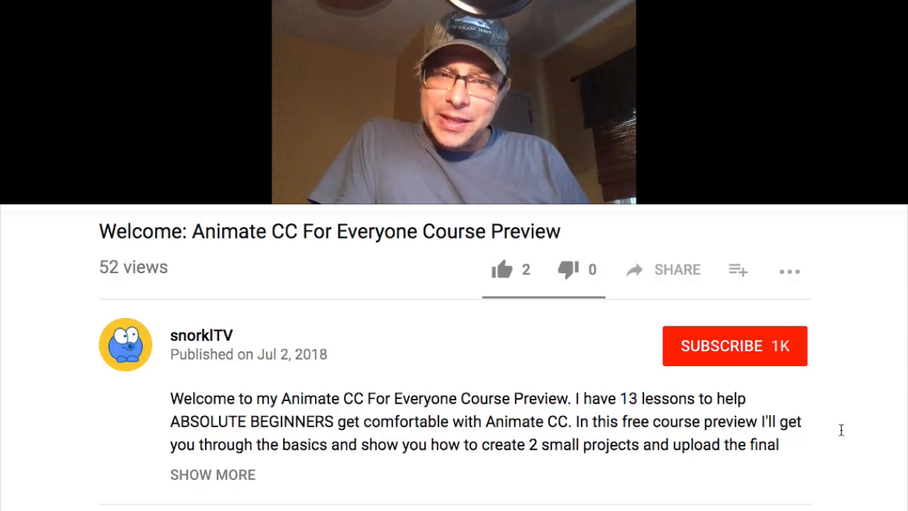
- Like the Animate CC For Everyone course preview video and open its course page
left_click(502, 270)
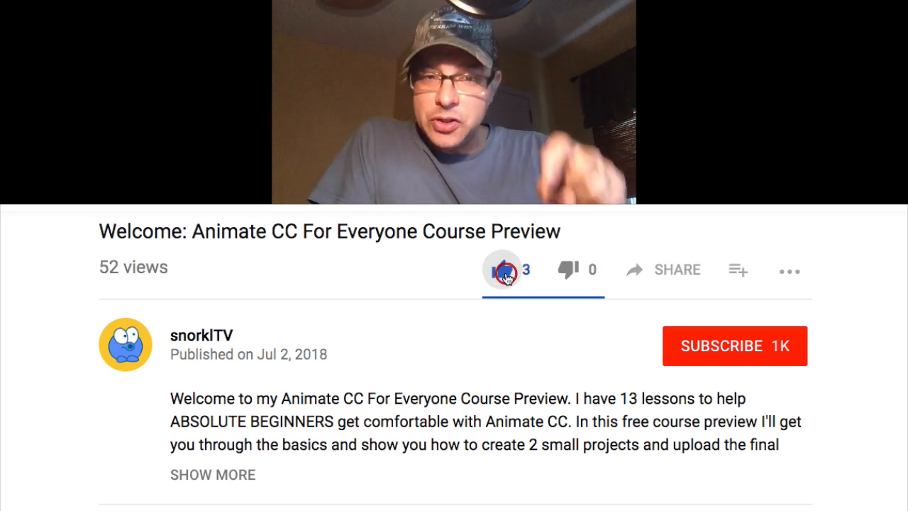
left_click(735, 345)
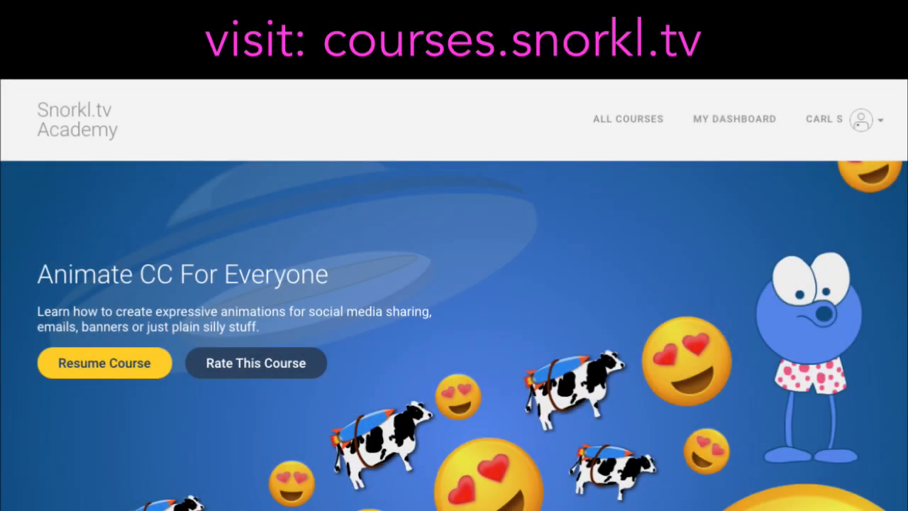
- Resume the course and open the Creating symbols lesson in the Symbols chapter
left_click(104, 362)
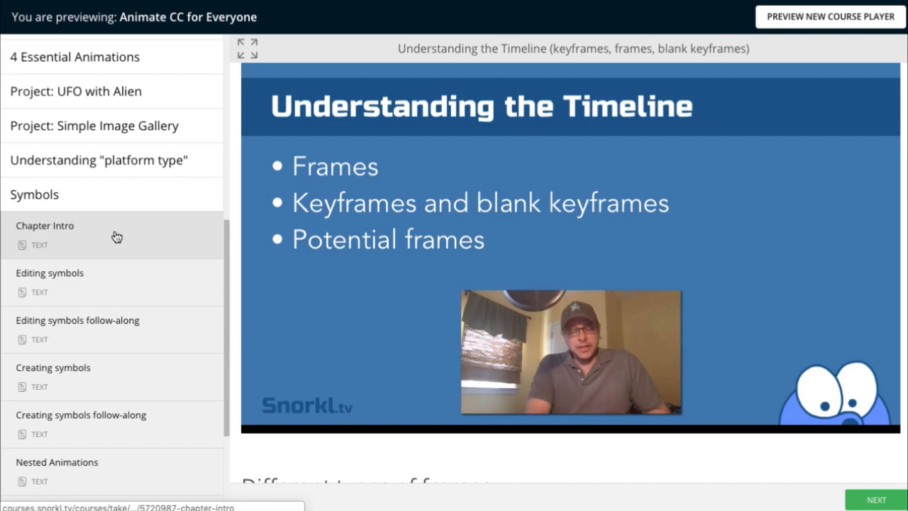
left_click(54, 367)
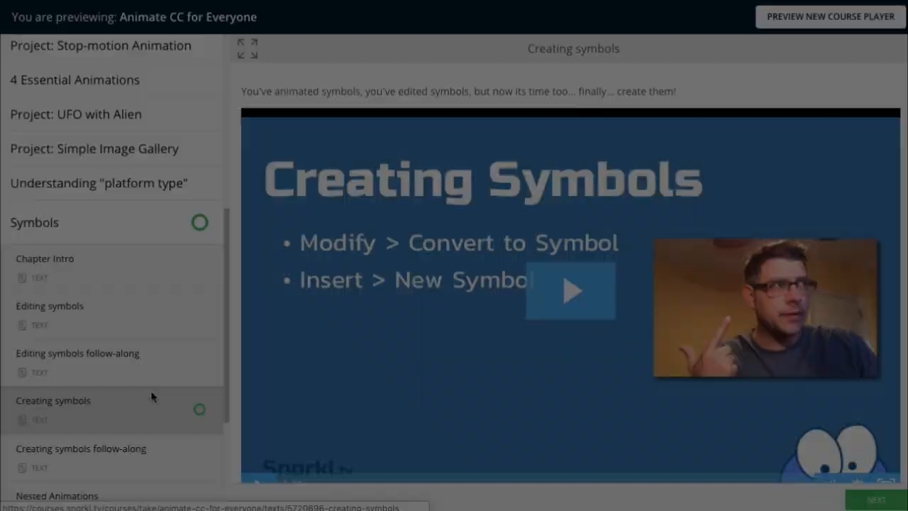